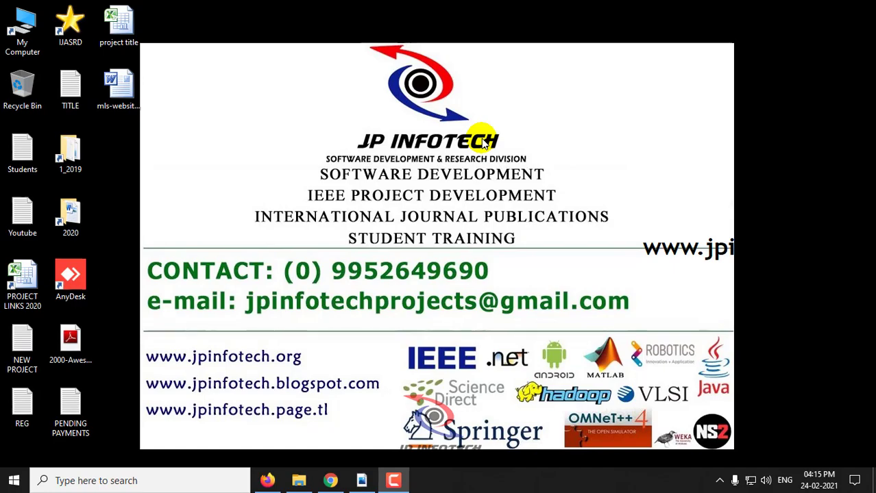
mouse_move(482, 149)
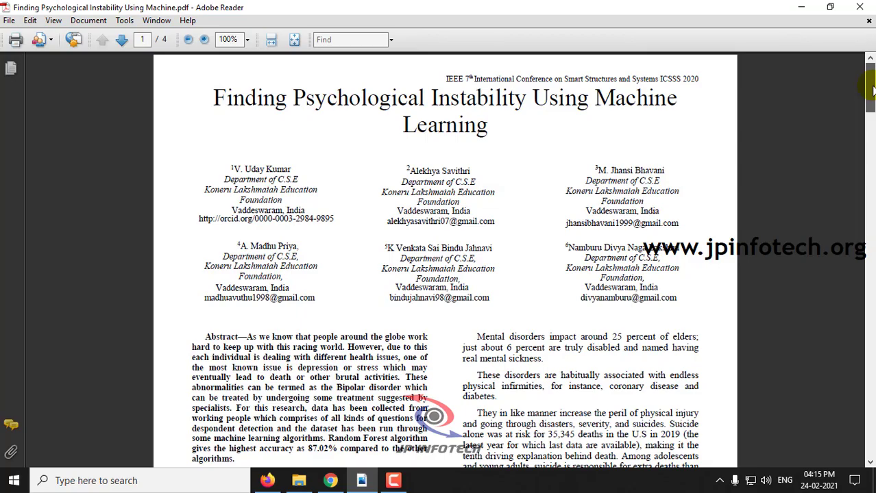
- Reach page 3's dataset details, highlight the attribute list, then switch to the mental disorder folder
scroll("down", 3)
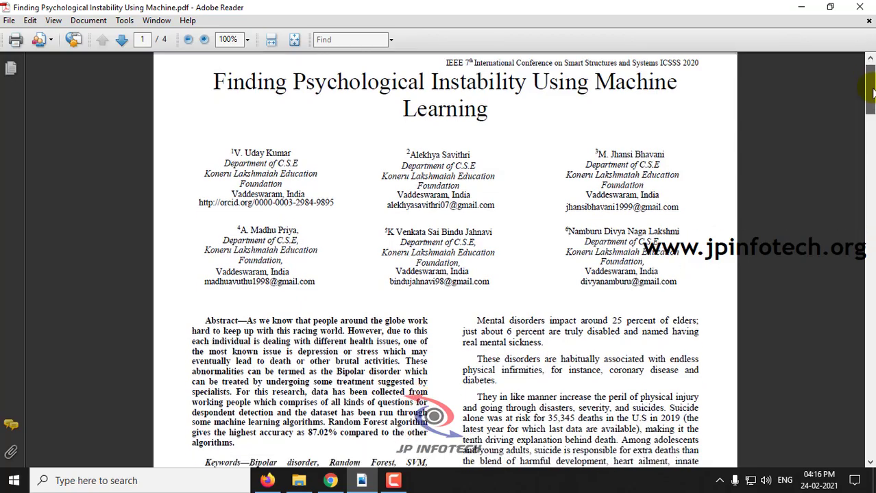
scroll("down", 3)
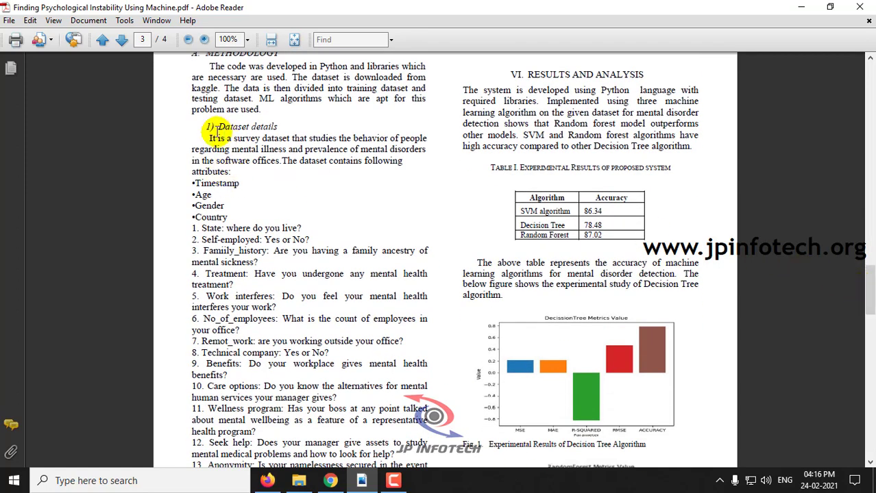
left_click_drag(206, 126, 288, 227)
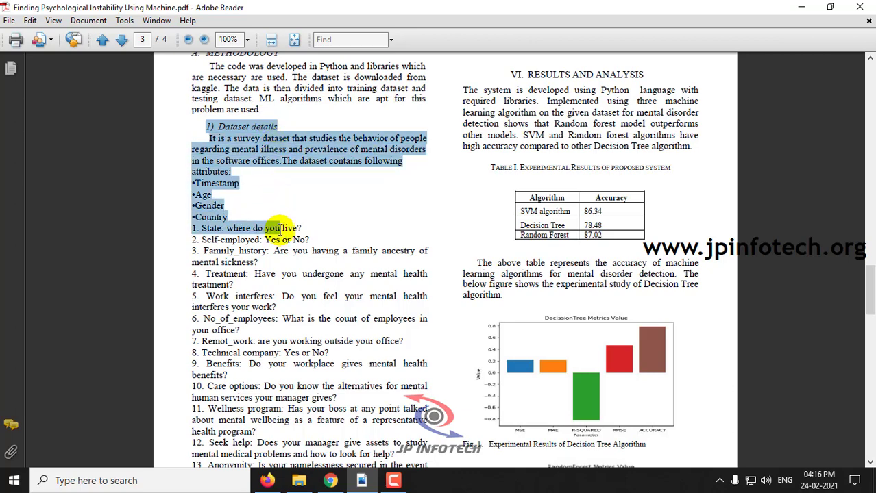
left_click(299, 480)
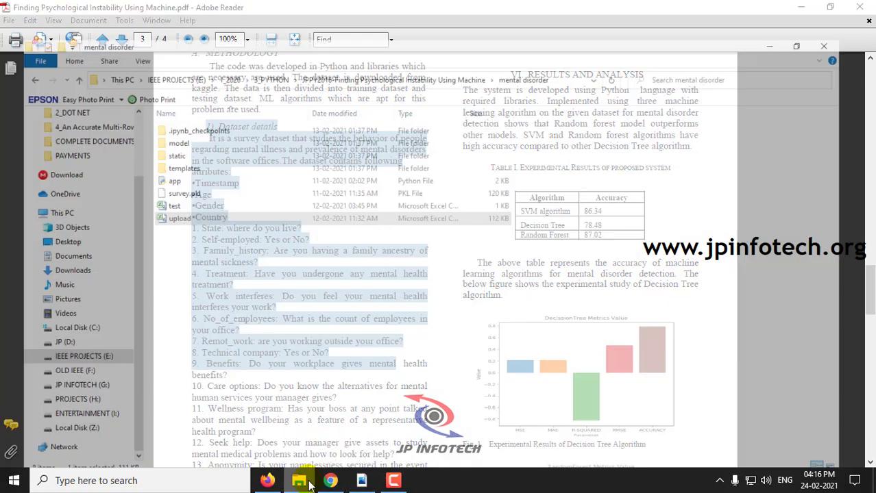
- Review upload.csv's survey columns in Excel from treatment through comments, then close it
double_click(168, 192)
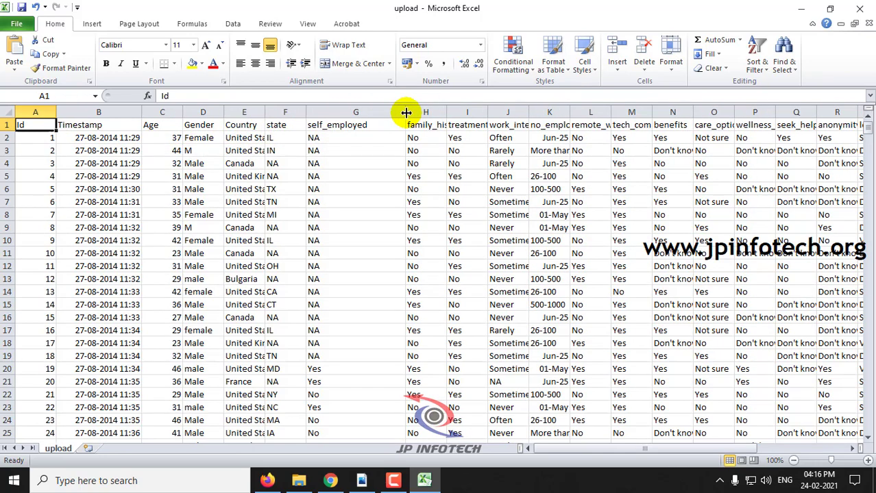
mouse_move(614, 449)
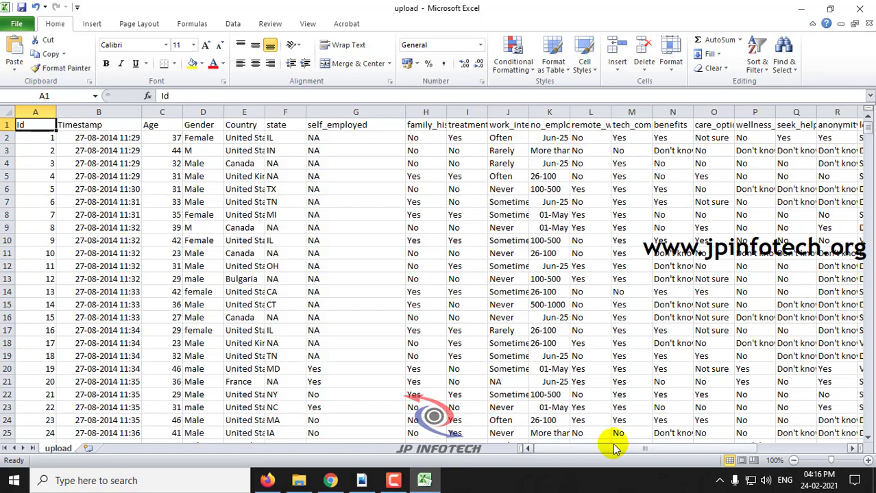
scroll("right", 3)
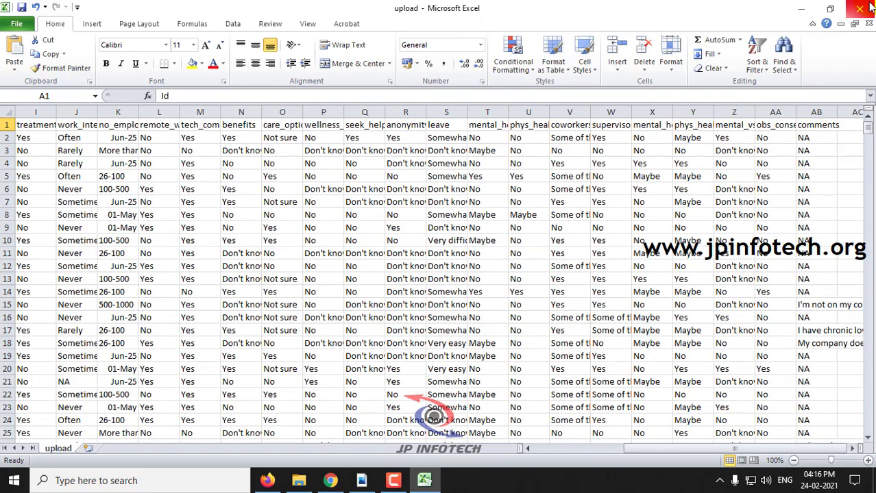
left_click(393, 480)
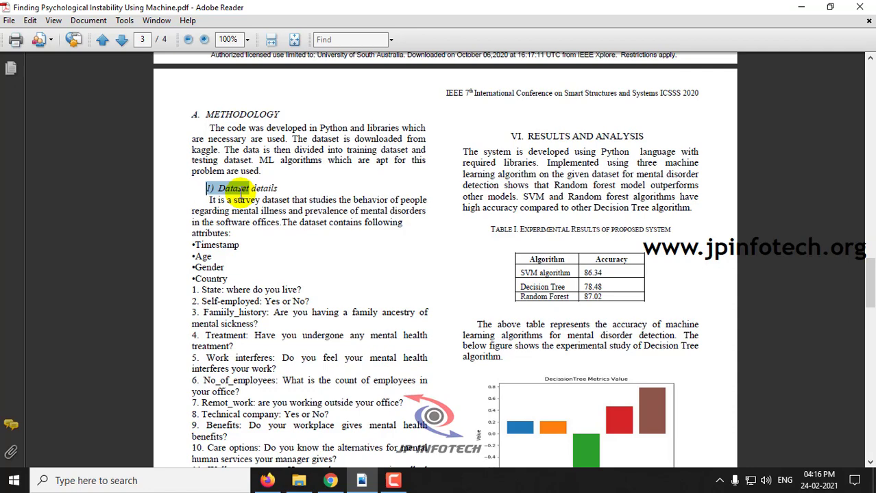
- Scroll page 3 down to the Decision Tree and Random Forest metrics charts
scroll("down", 3)
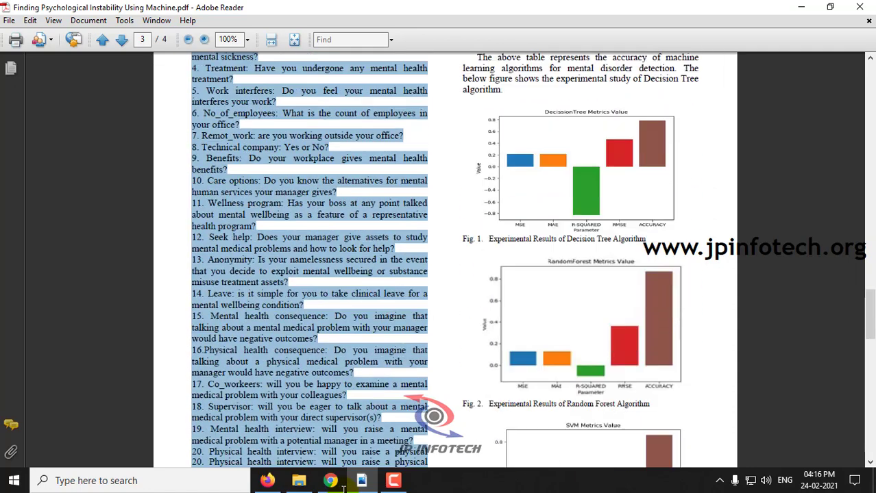
scroll("down", 3)
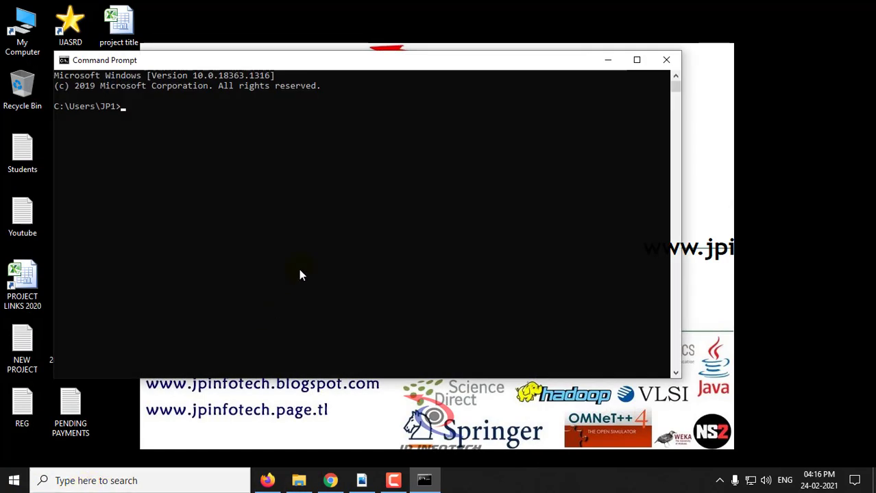
- Switch Command Prompt to drive E: and start the Flask app with python app.py
type("E:")
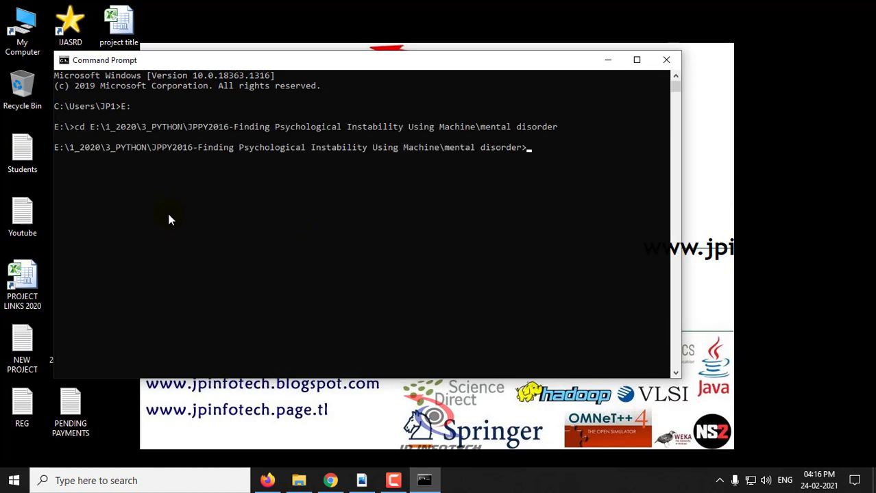
type("p")
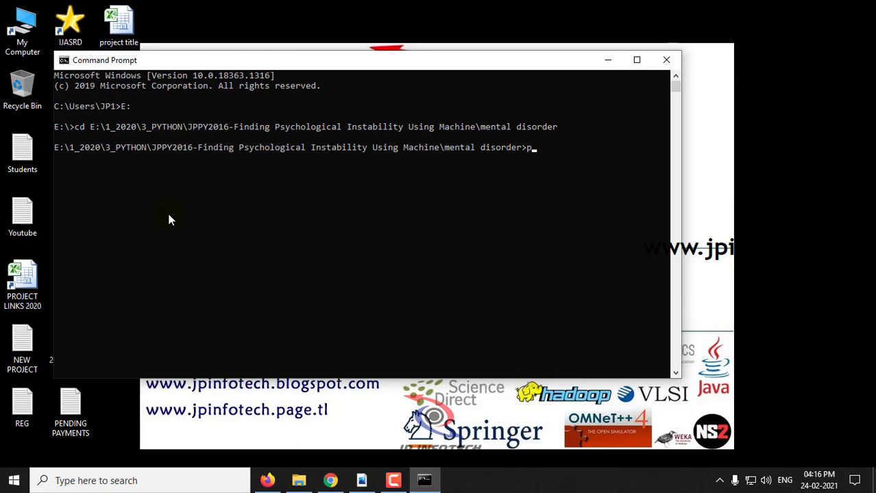
type("ython app.py")
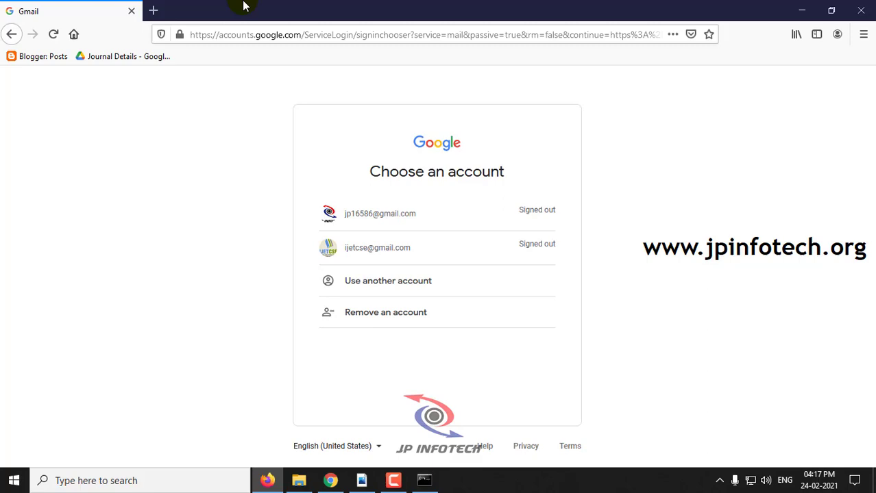
- Load the local site at 127.0.0.1:5000 in a new tab and reach its LOG IN button
left_click(154, 11)
type("127.0.0.1:5000")
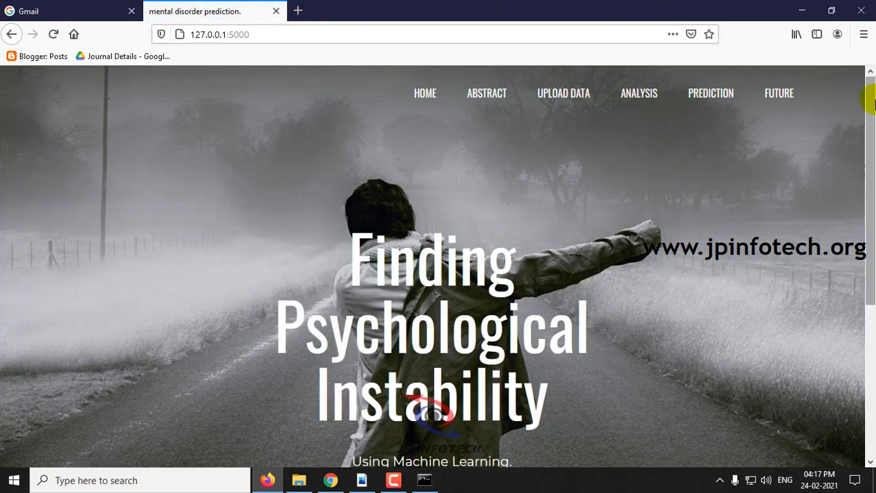
scroll("down", 3)
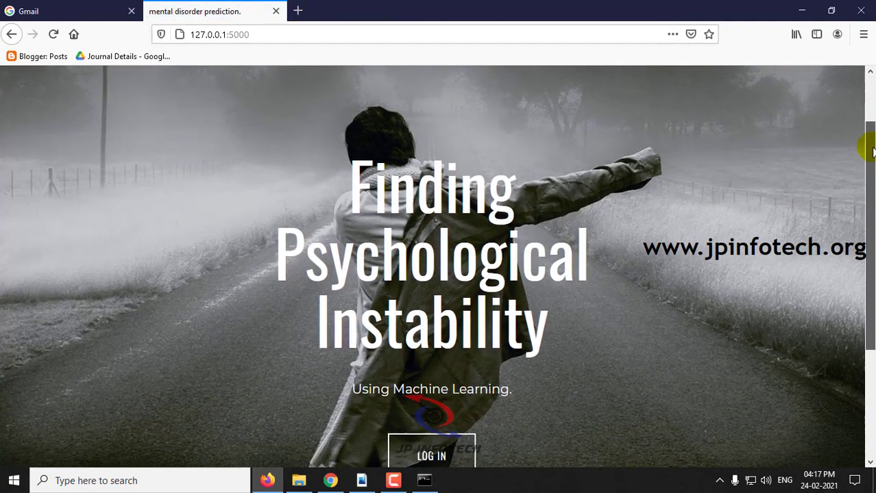
scroll("down", 3)
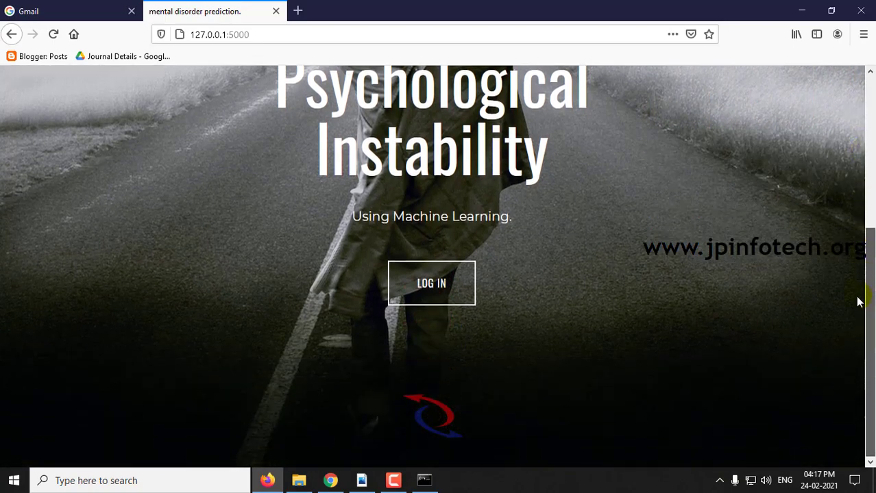
- Log in as admin to reach the Abstract page, declining Firefox's password save
left_click(430, 283)
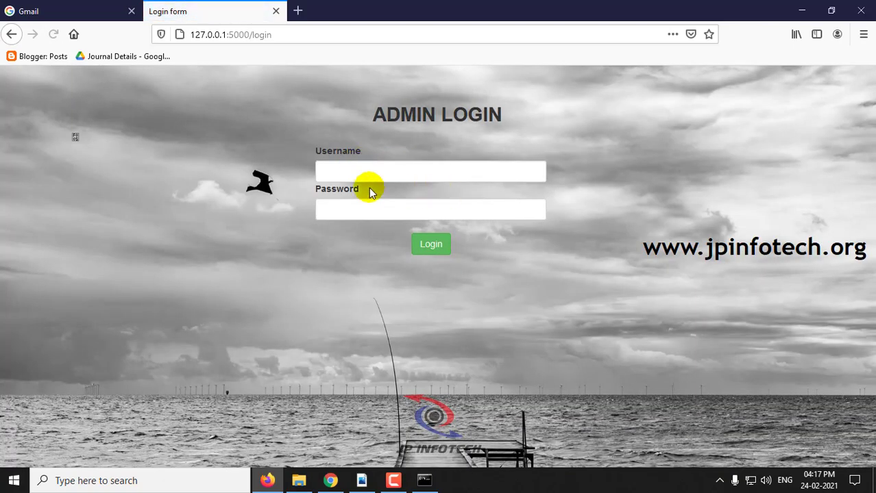
type("admin")
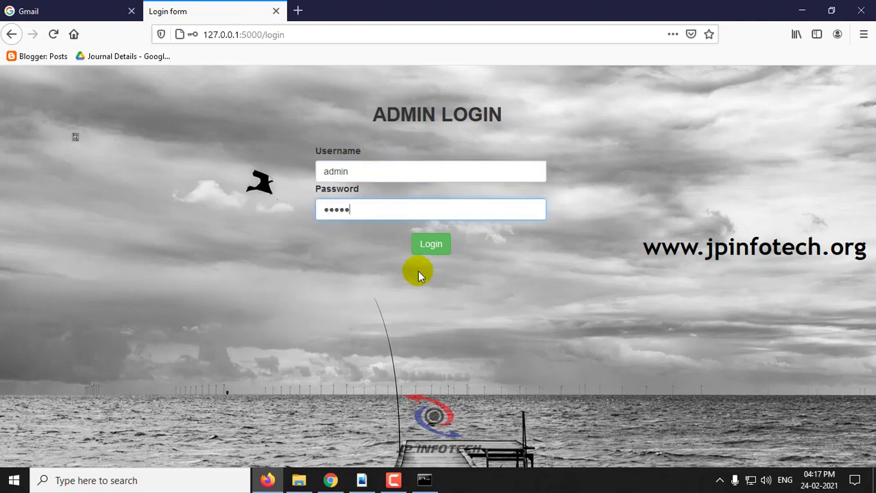
left_click(431, 244)
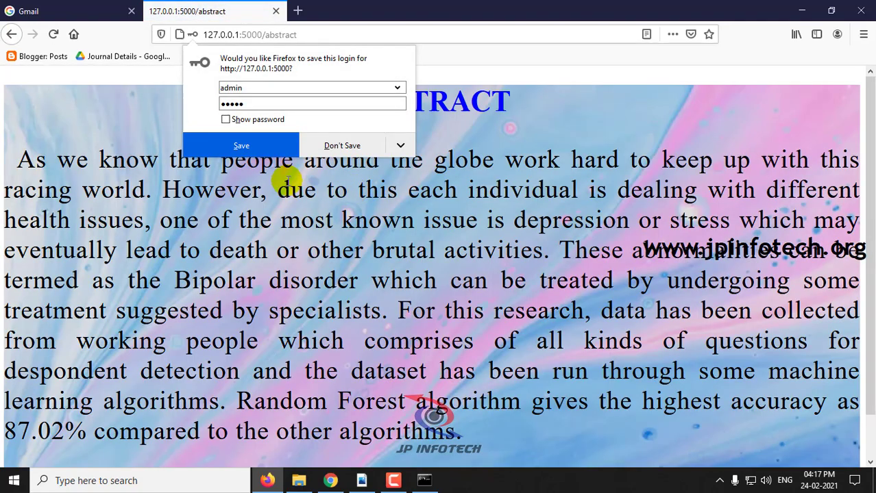
left_click(341, 145)
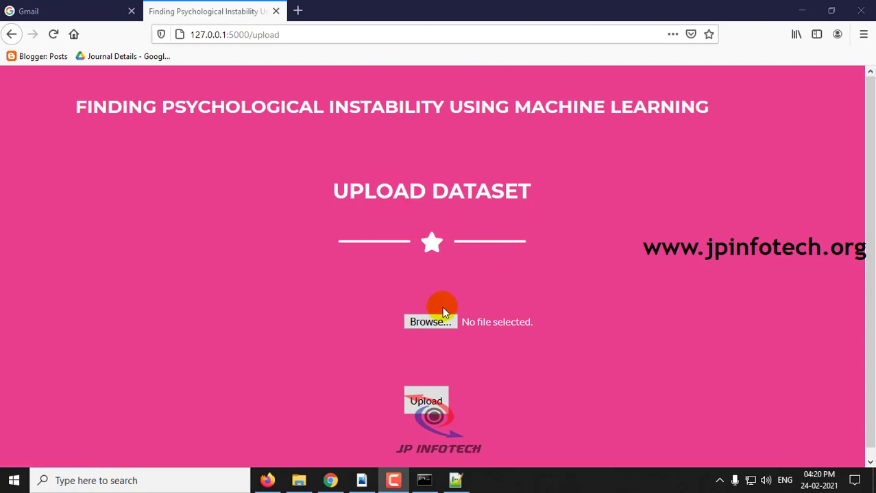
- Browse to the mental disorder folder, choose upload.csv and submit it as the dataset
left_click(431, 321)
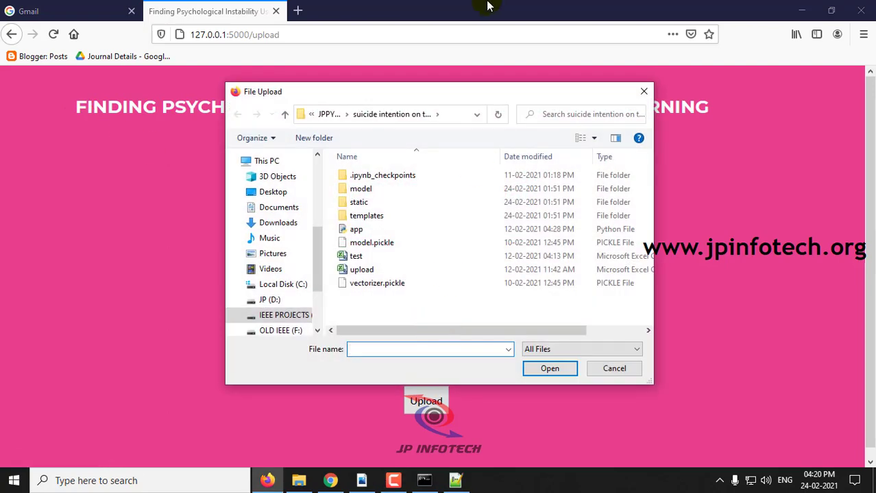
left_click(326, 113)
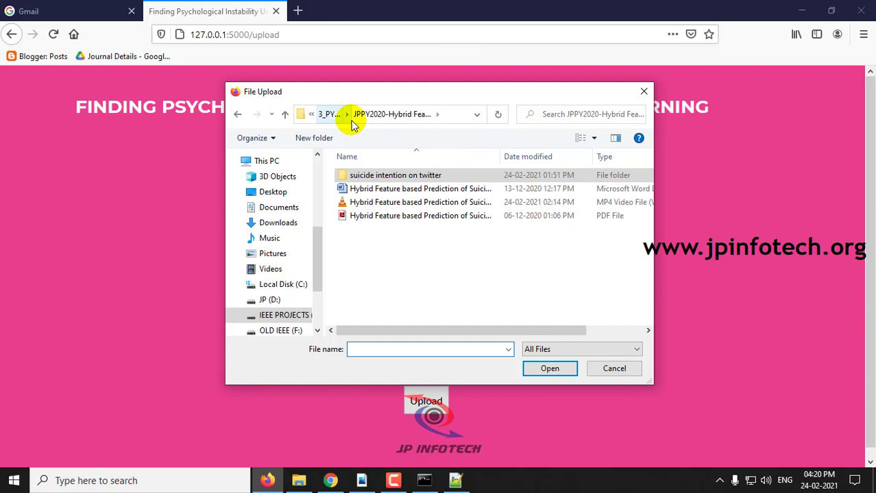
left_click(327, 114)
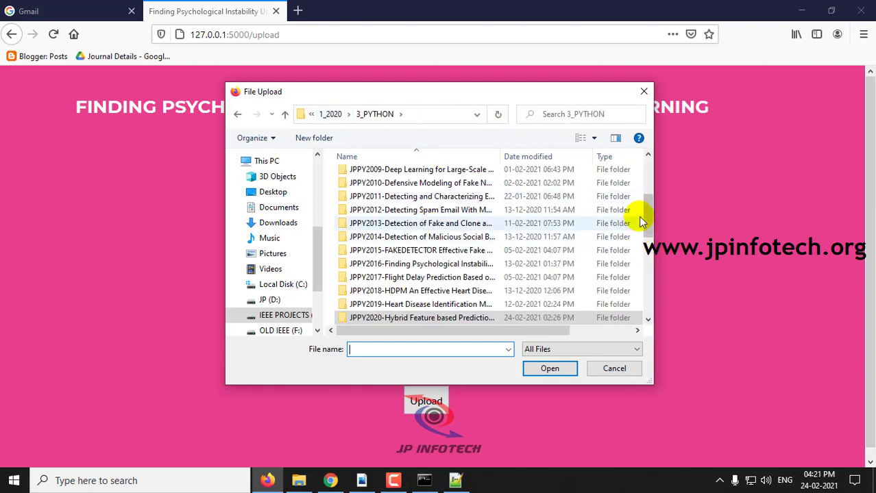
double_click(422, 263)
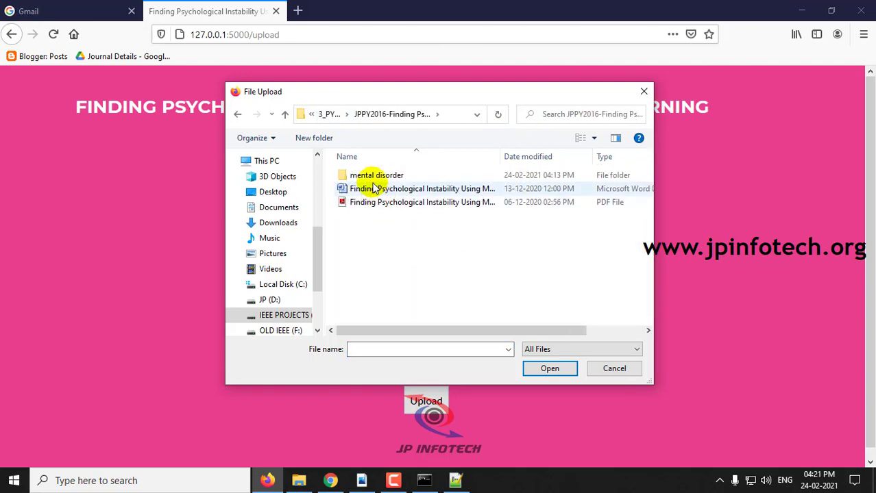
double_click(376, 175)
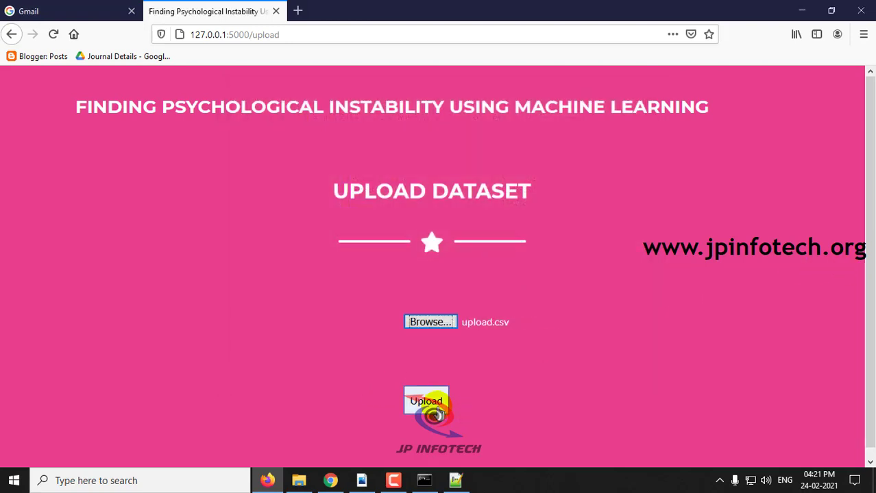
left_click(427, 401)
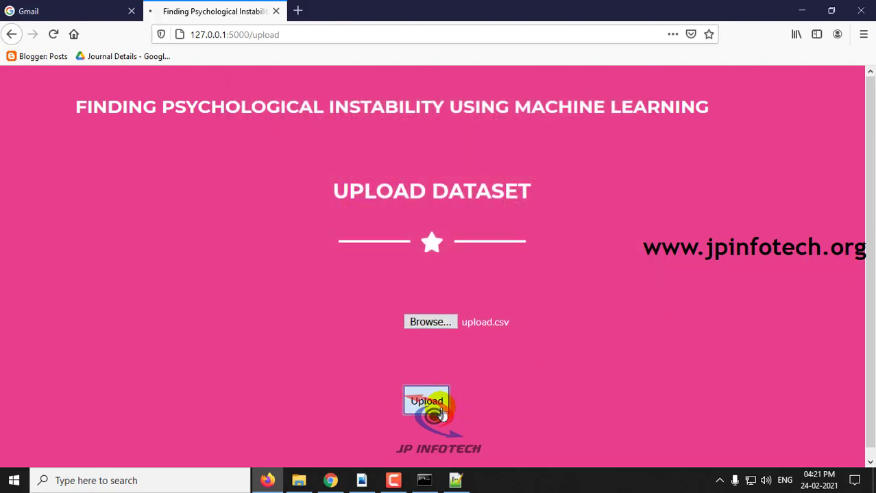
left_click(426, 400)
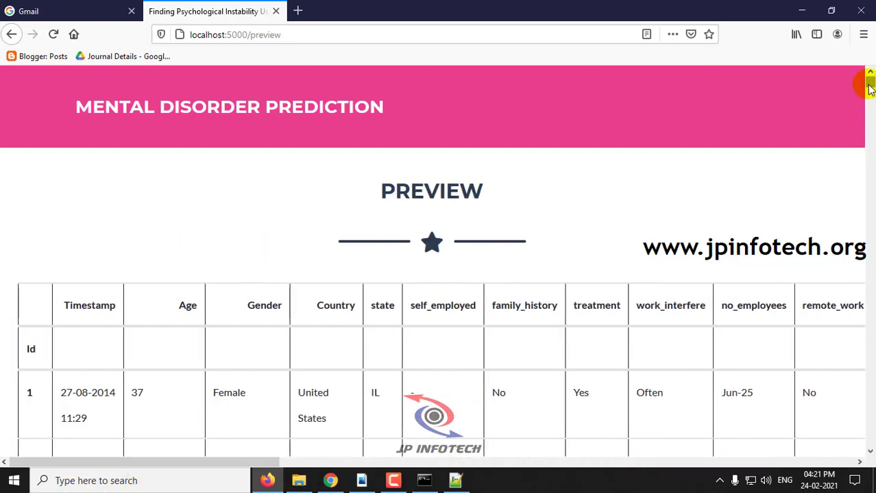
- Reach the bottom of the dataset preview and run Click to Train | Test on the model
scroll("down", 3)
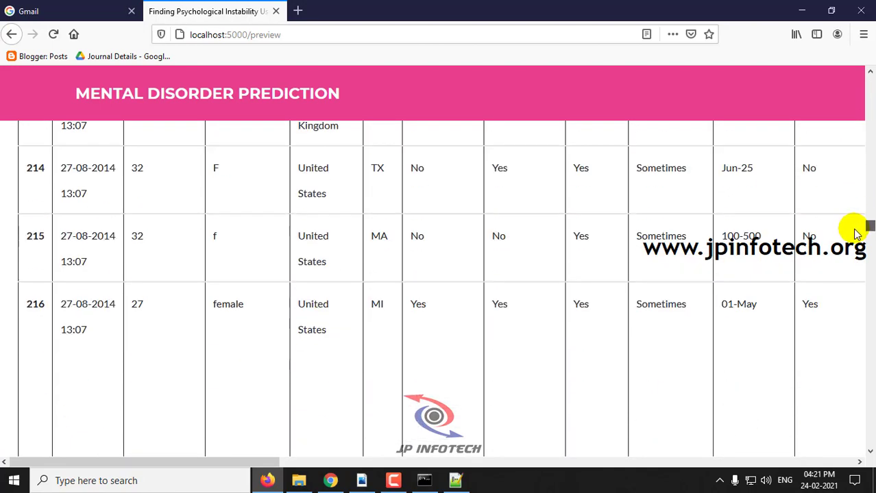
scroll("down", 3)
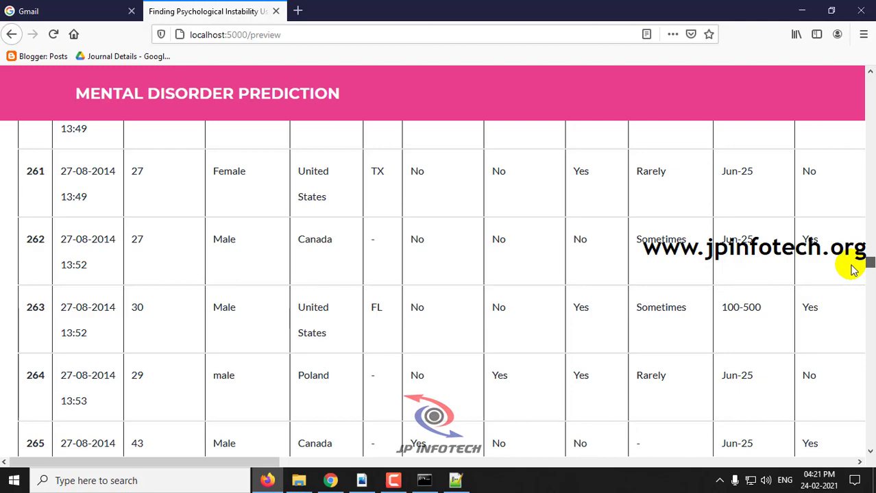
scroll("down", 3)
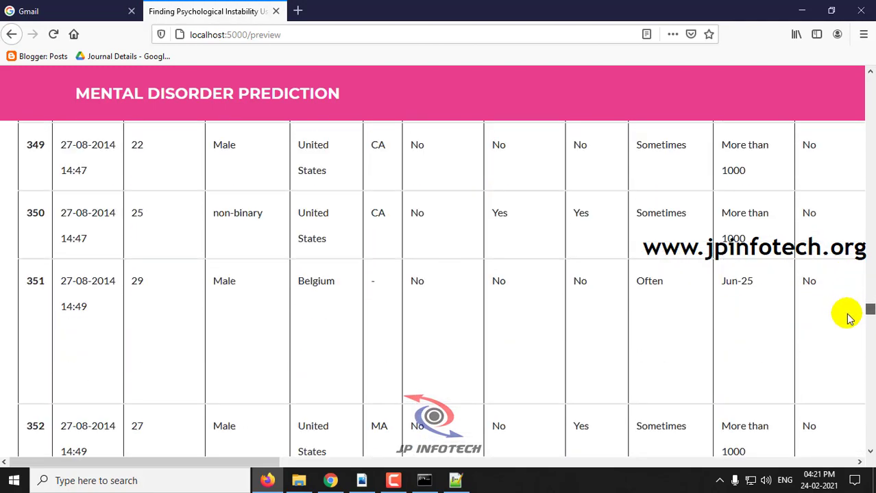
scroll("down", 3)
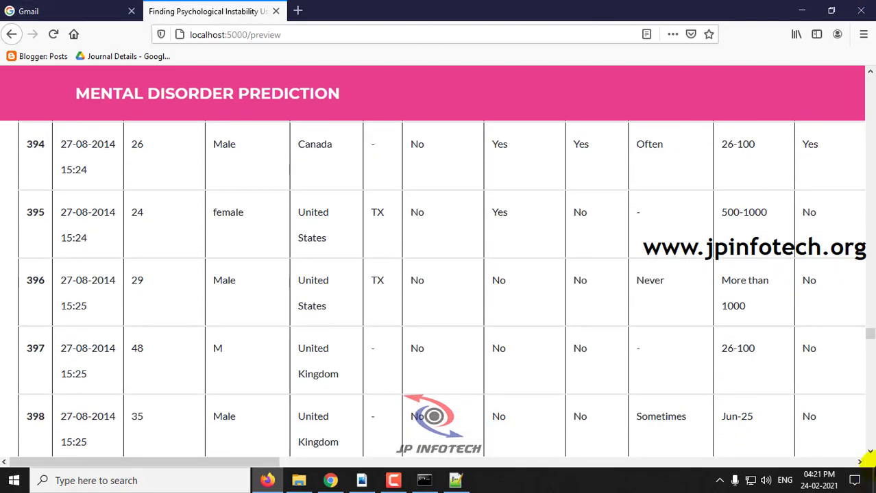
scroll("down", 3)
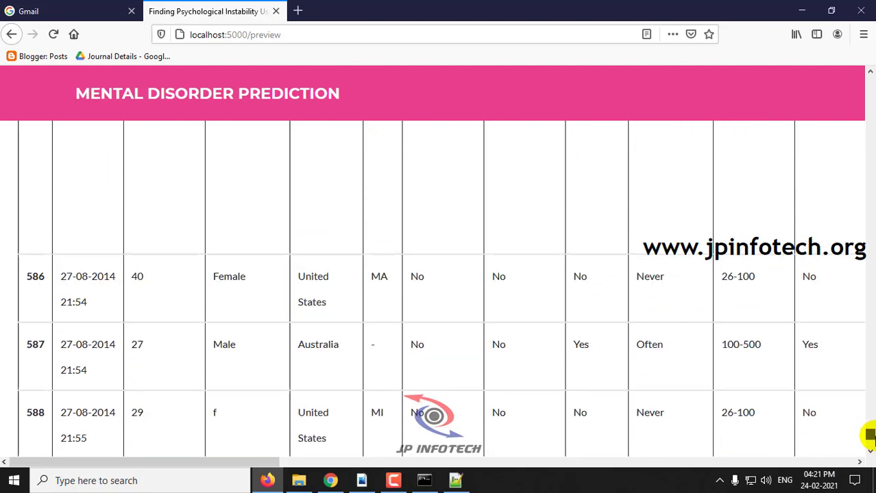
scroll("down", 3)
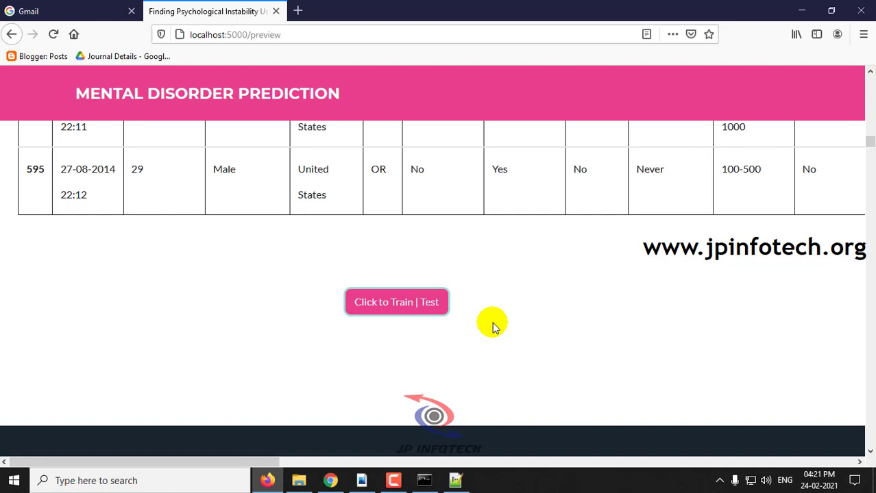
left_click(396, 301)
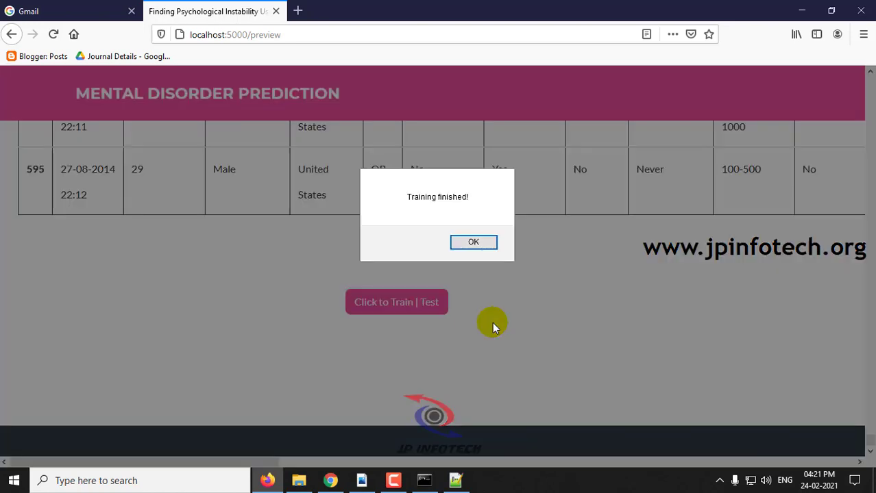
mouse_move(501, 192)
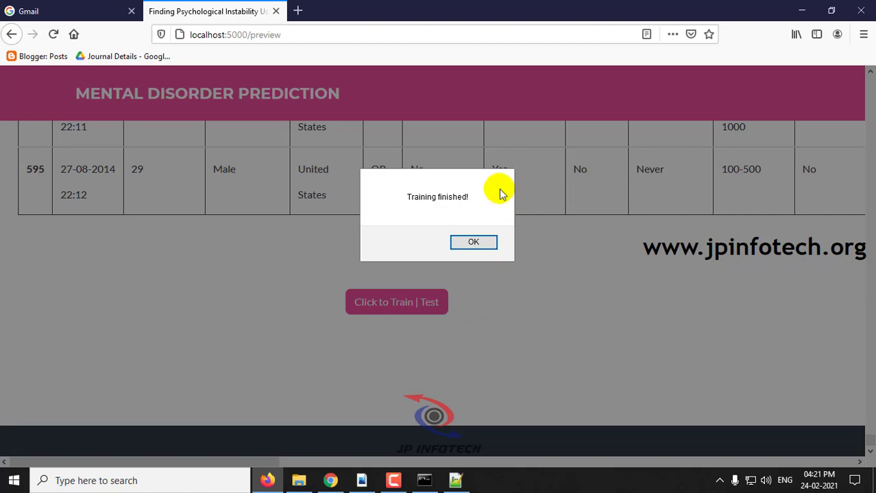
- Dismiss the Training finished alert and review the detection form's questions down to Predict
left_click(473, 241)
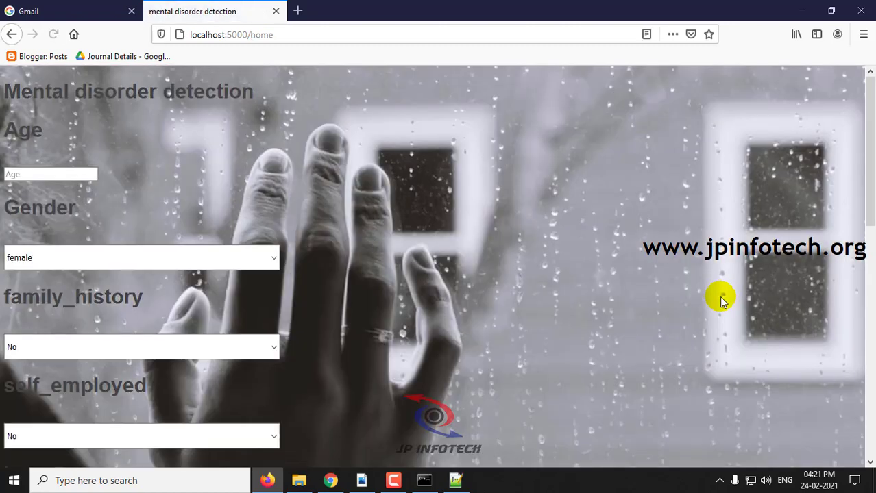
scroll("down", 3)
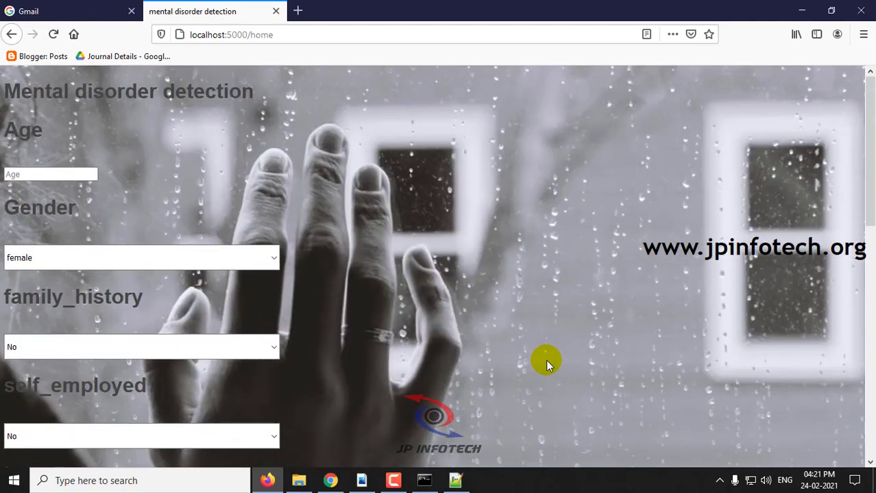
mouse_move(869, 96)
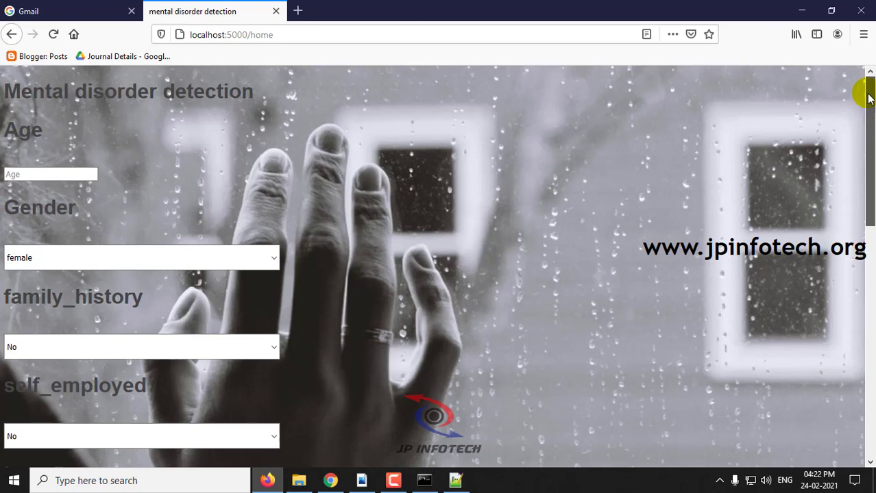
scroll("down", 3)
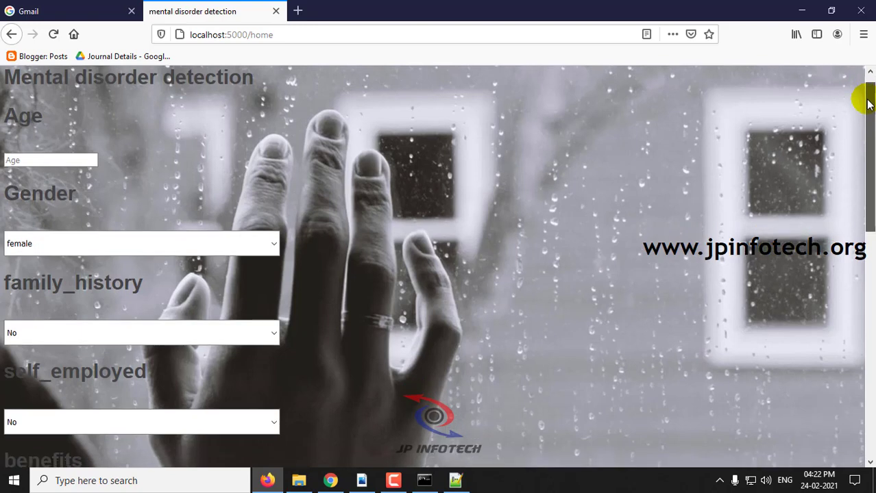
scroll("down", 3)
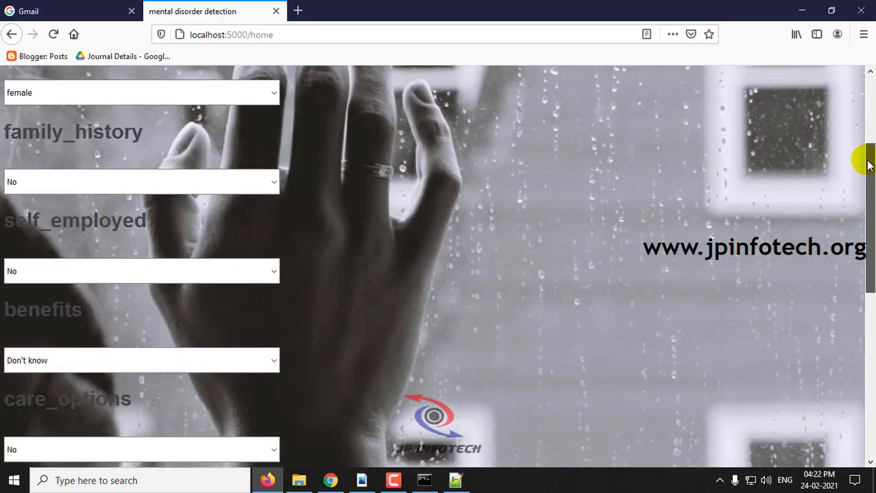
scroll("down", 3)
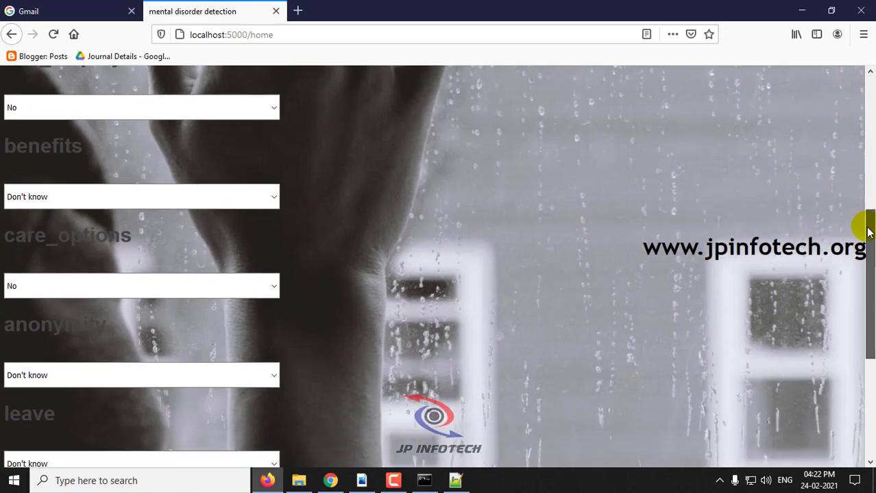
scroll("down", 3)
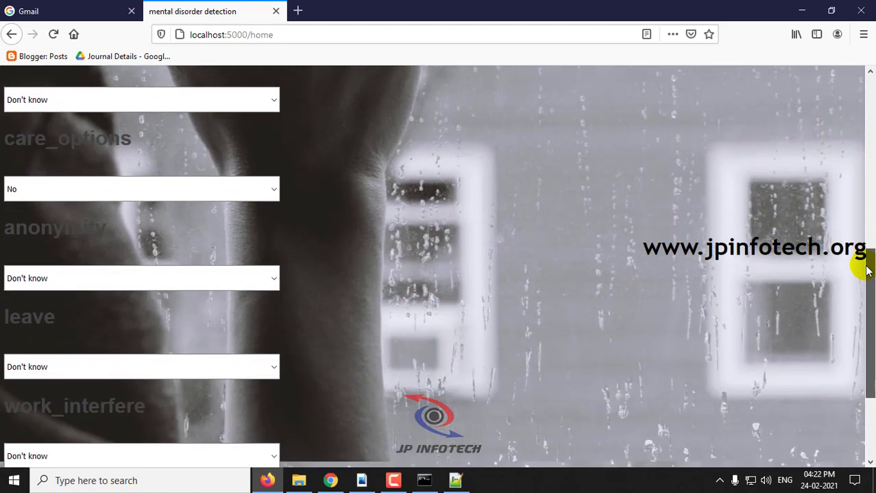
scroll("down", 3)
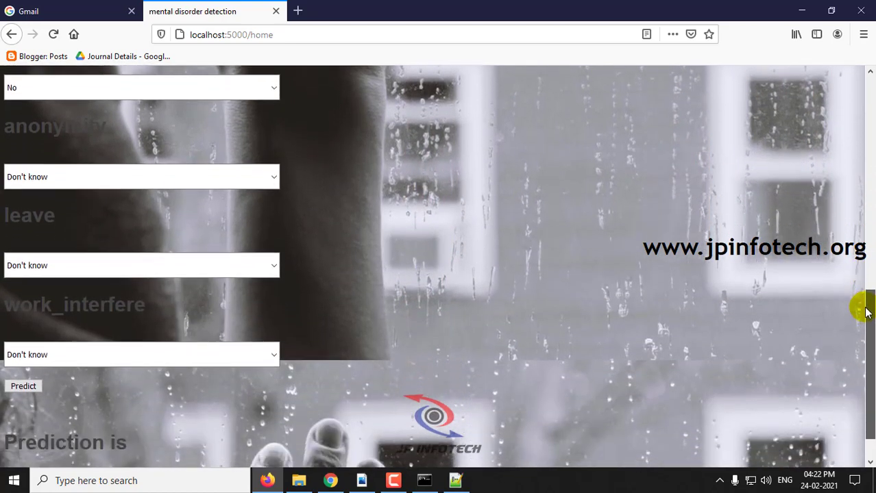
scroll("down", 3)
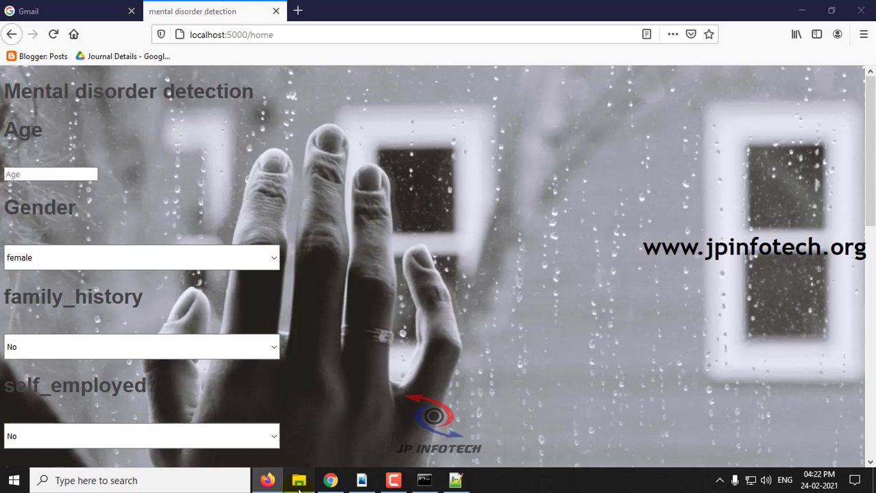
mouse_move(299, 480)
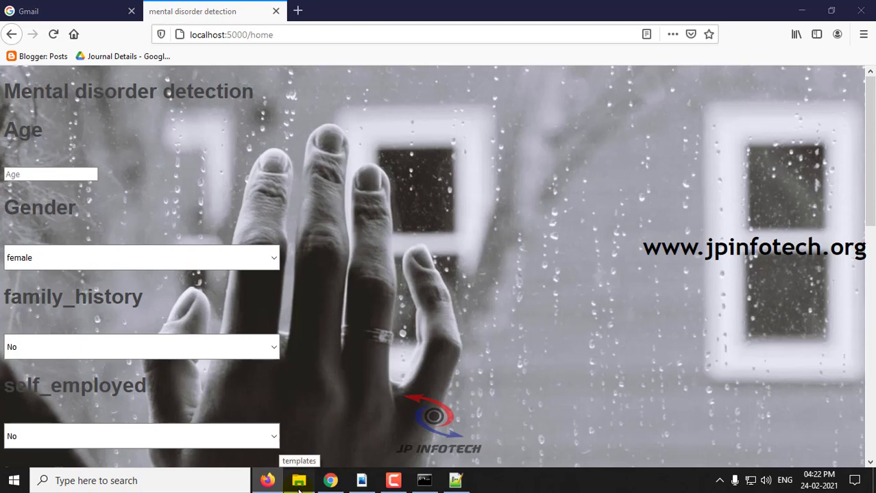
- Go up to the mental disorder folder in File Explorer and load test.csv in Notepad++
left_click(298, 479)
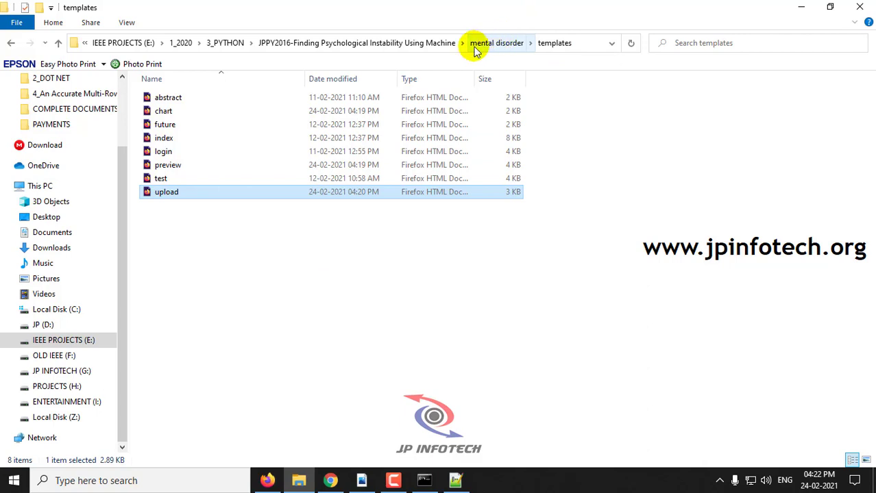
left_click(497, 43)
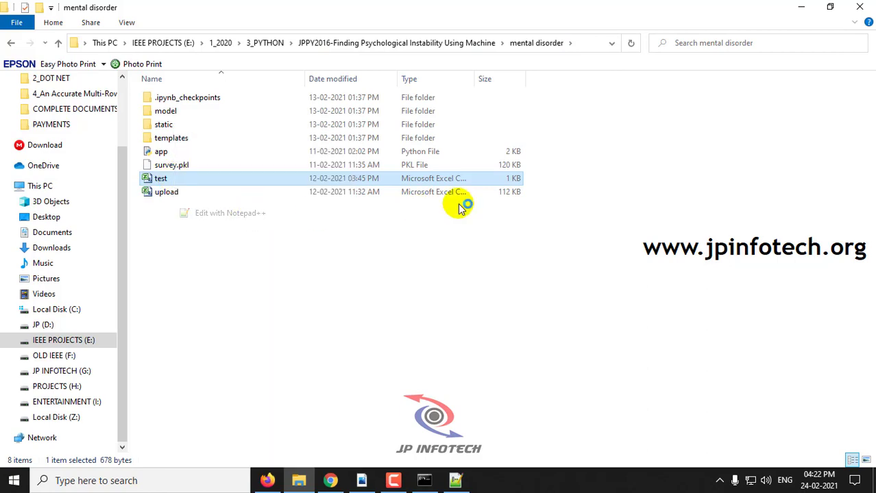
double_click(160, 178)
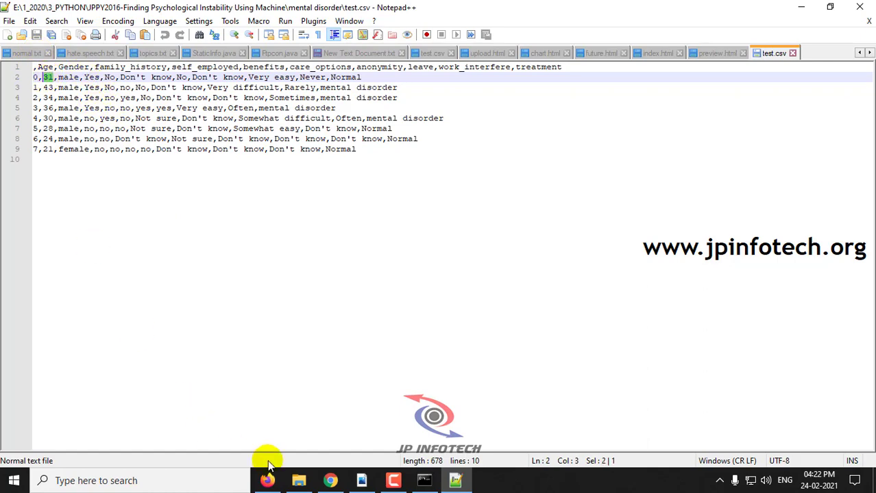
- Fill the first test case's age, male gender, family history Yes and self_employed answer
left_click(267, 480)
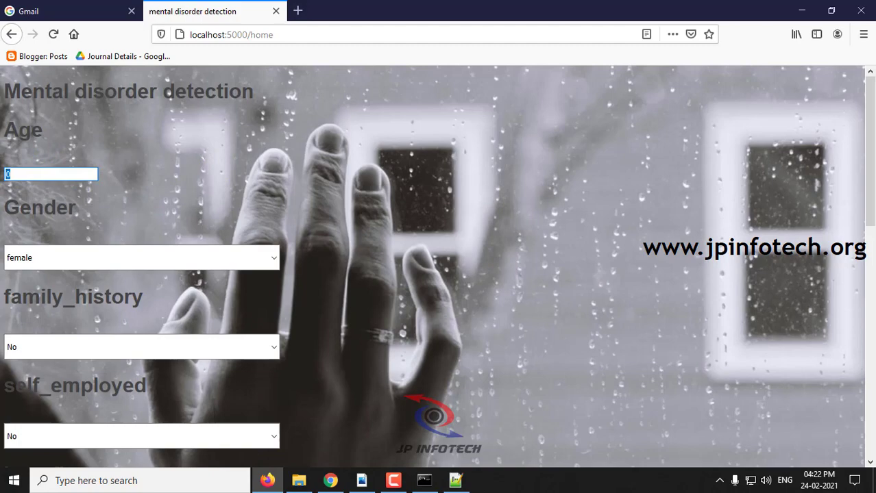
left_click(455, 480)
type("31")
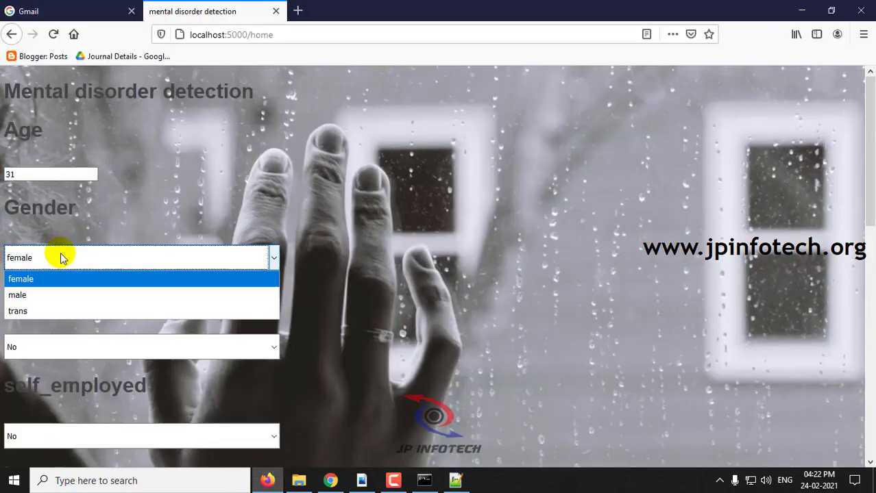
left_click(16, 295)
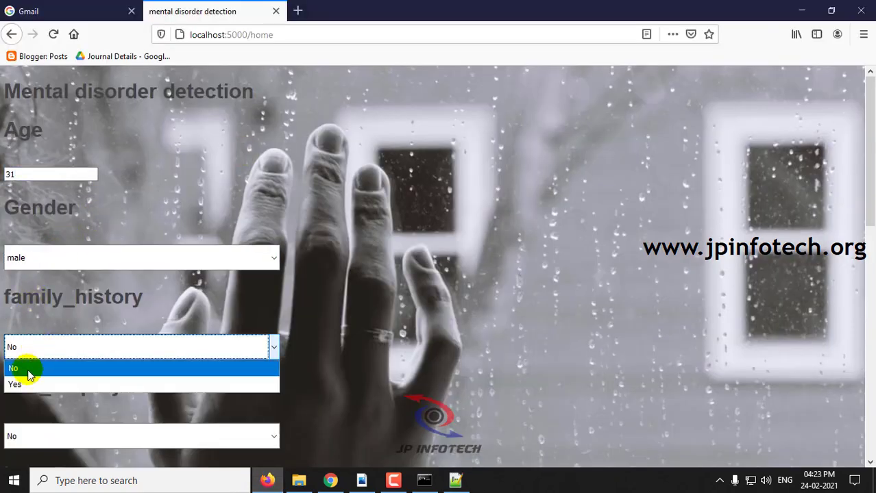
left_click(13, 384)
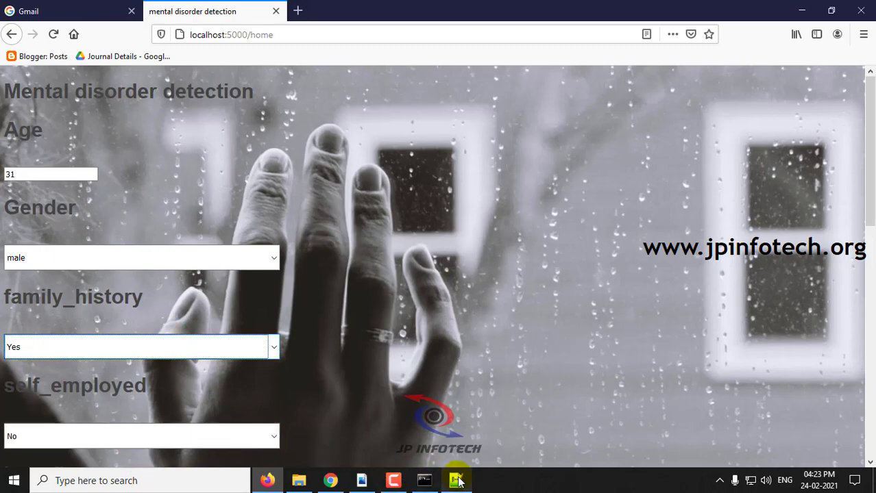
left_click(455, 480)
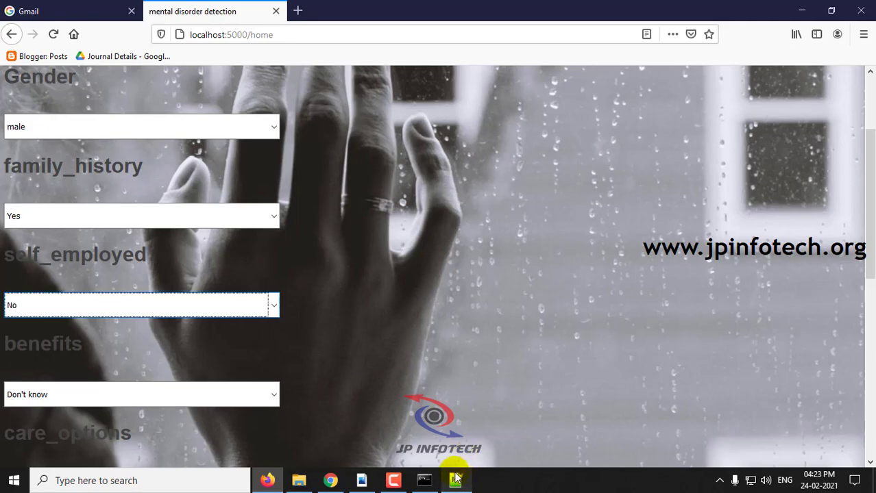
left_click(455, 480)
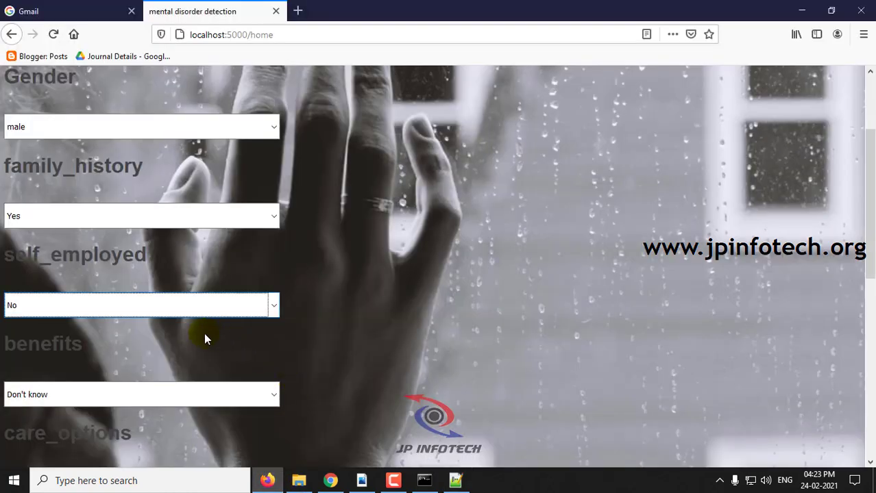
- Set leave to Very easy and work_interfere to Never after checking test.csv
scroll("down", 3)
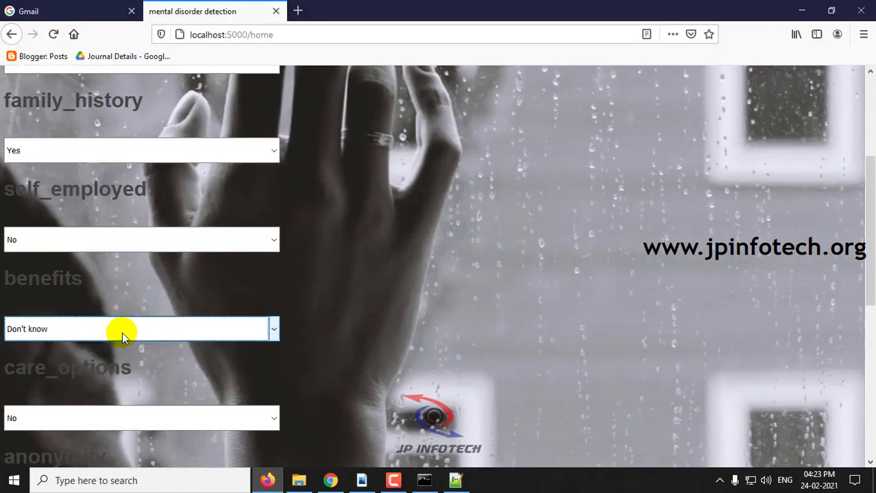
scroll("down", 3)
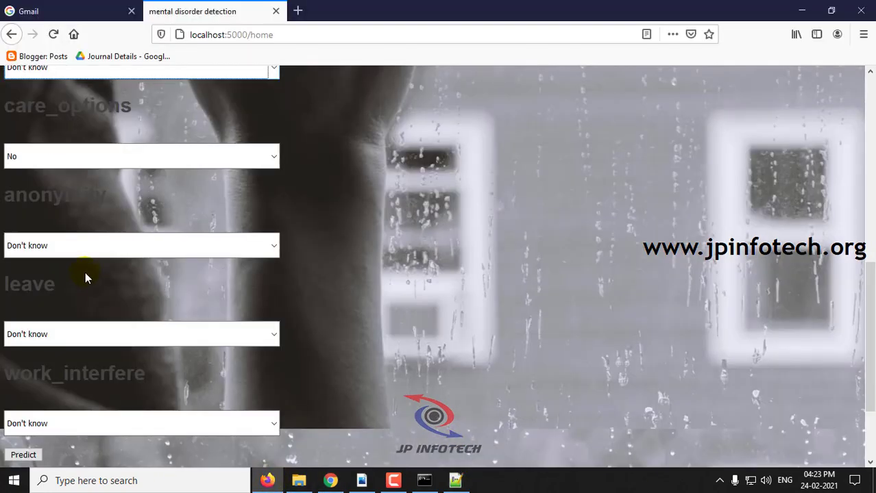
mouse_move(257, 420)
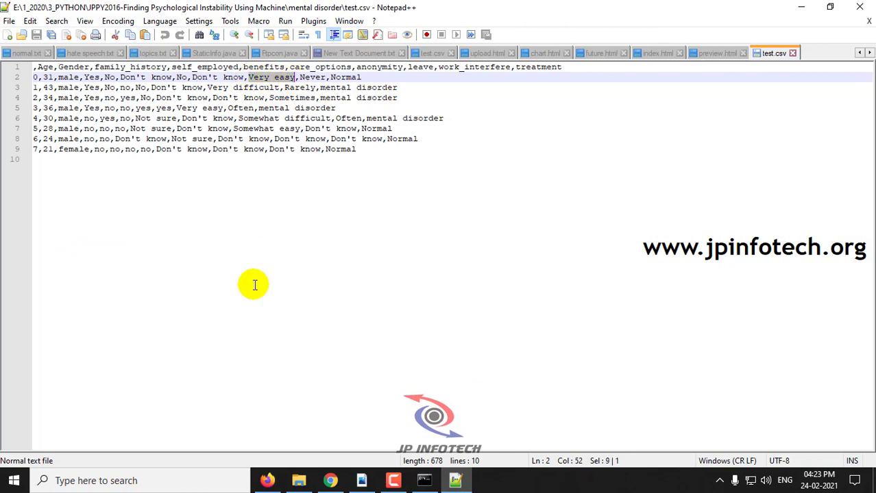
left_click(275, 334)
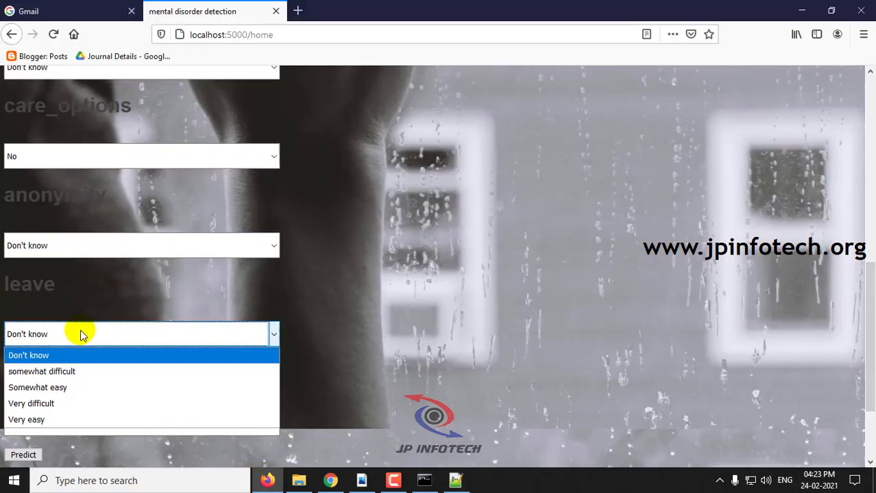
left_click(26, 419)
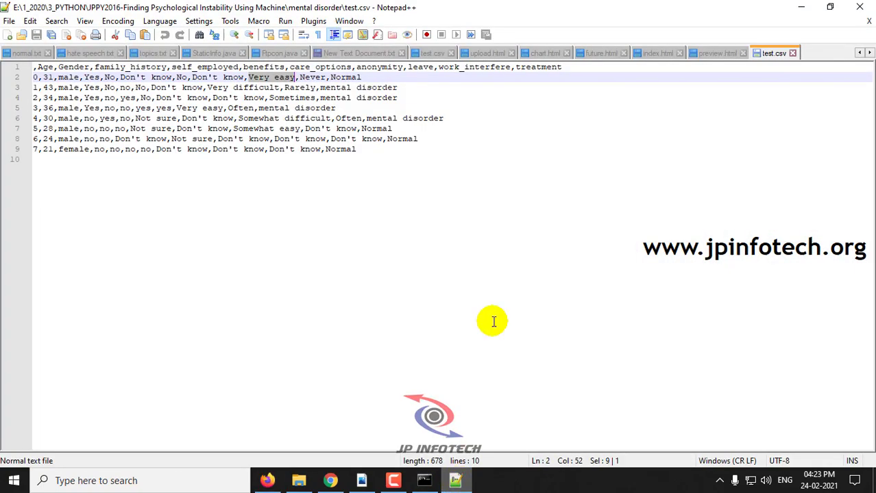
left_click(267, 480)
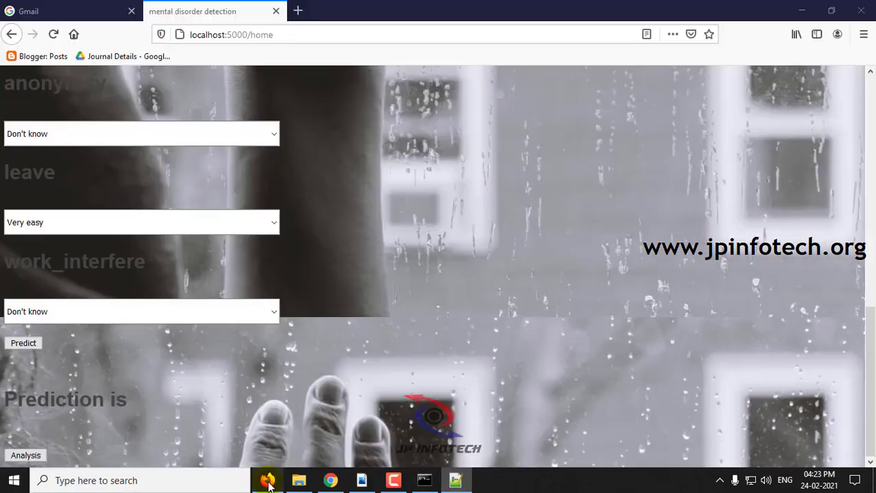
left_click(137, 313)
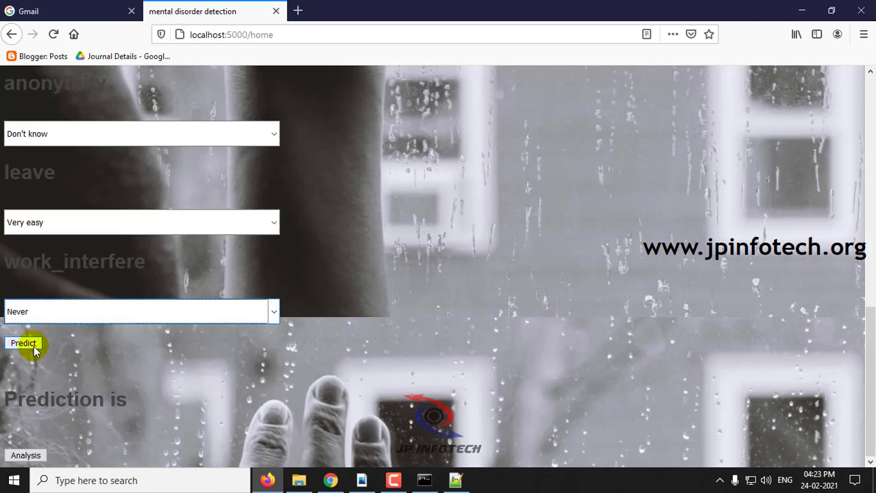
- Predict the first case, then enter Age 43 for the second test case
left_click(23, 343)
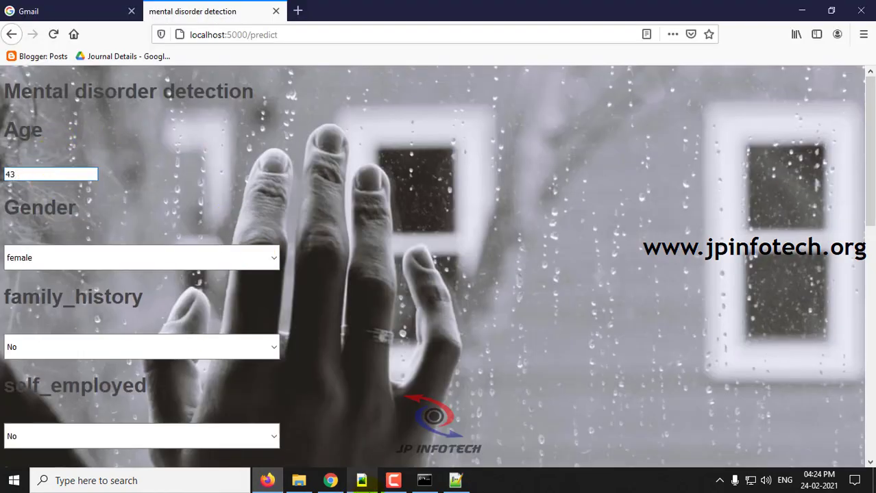
left_click(455, 480)
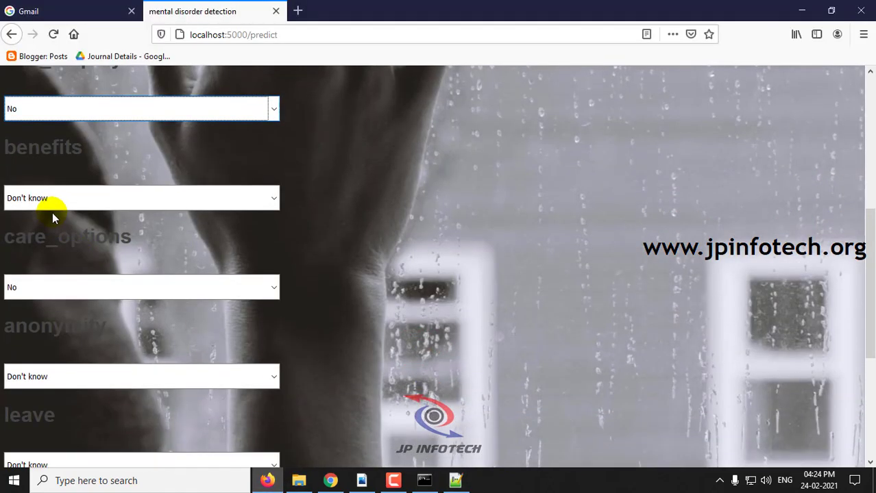
- Set care_options, leave Very difficult and work_interfere for the second case and predict Mental disorder
scroll("down", 3)
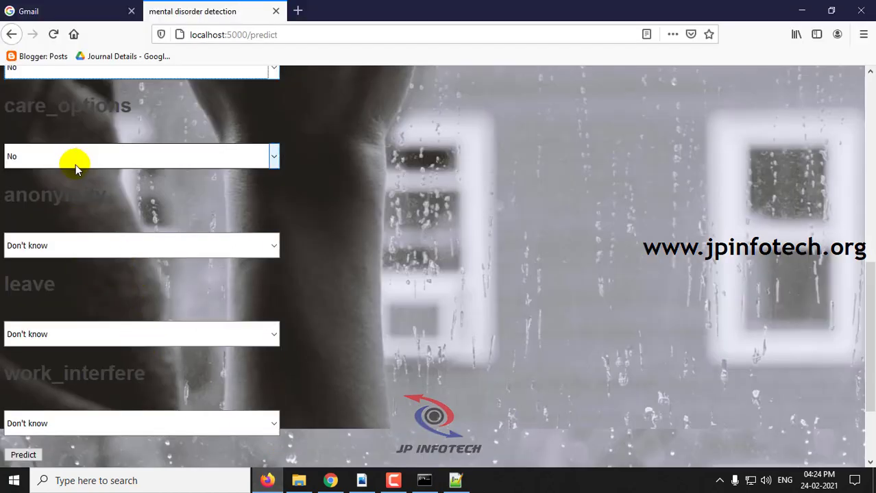
left_click(455, 480)
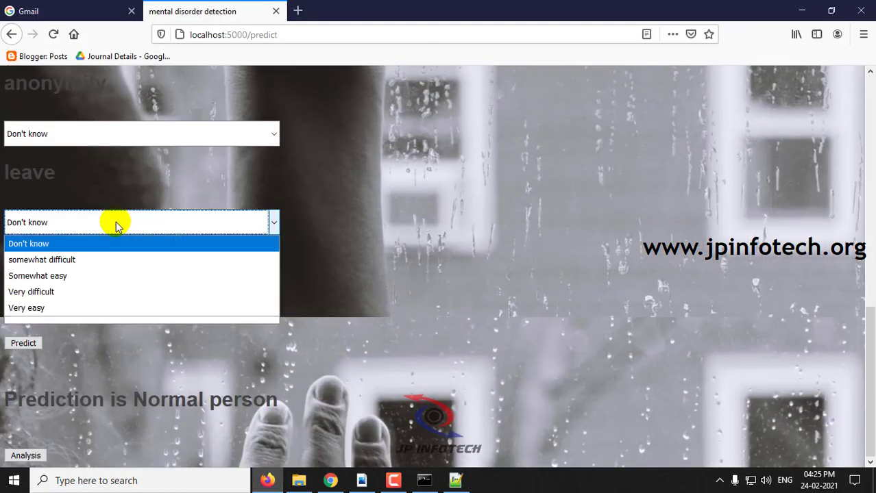
left_click(30, 290)
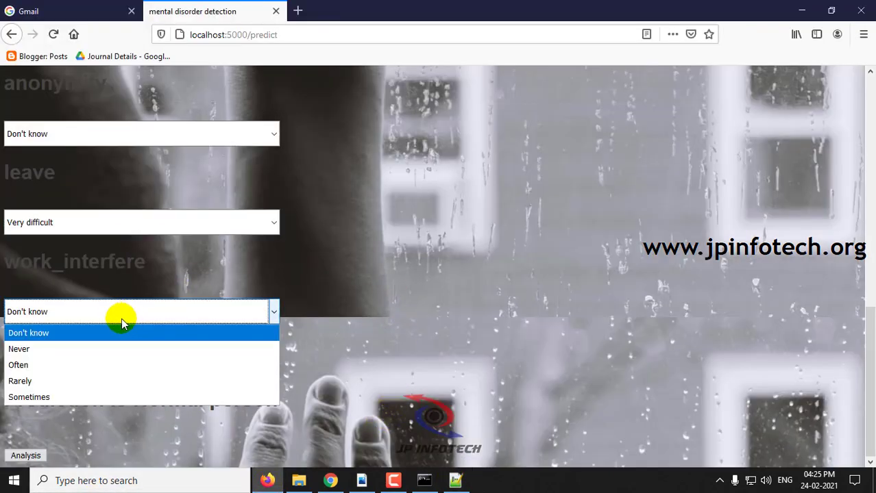
left_click(19, 381)
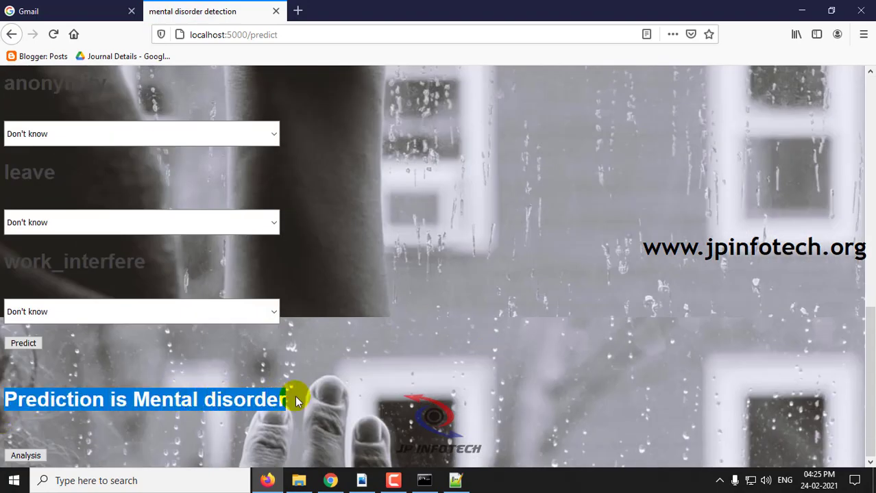
mouse_move(411, 400)
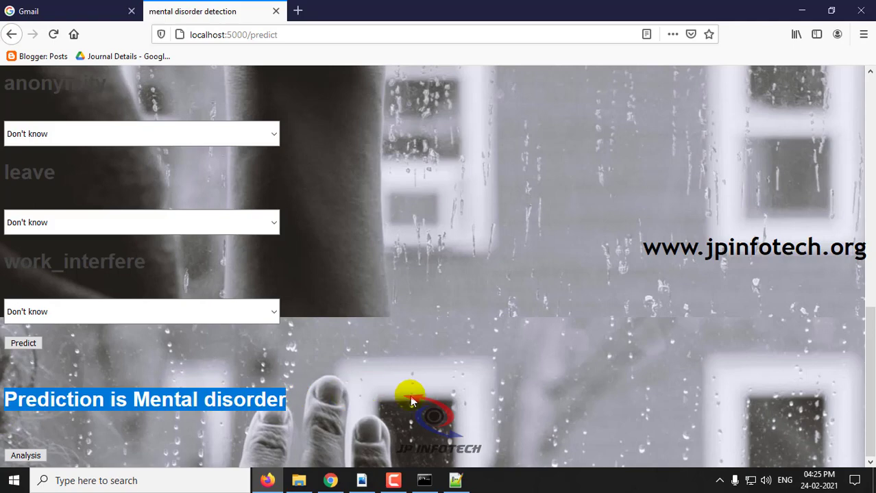
- Check the expected label in test.csv, then show the Analysis bar chart by gender
left_click(455, 479)
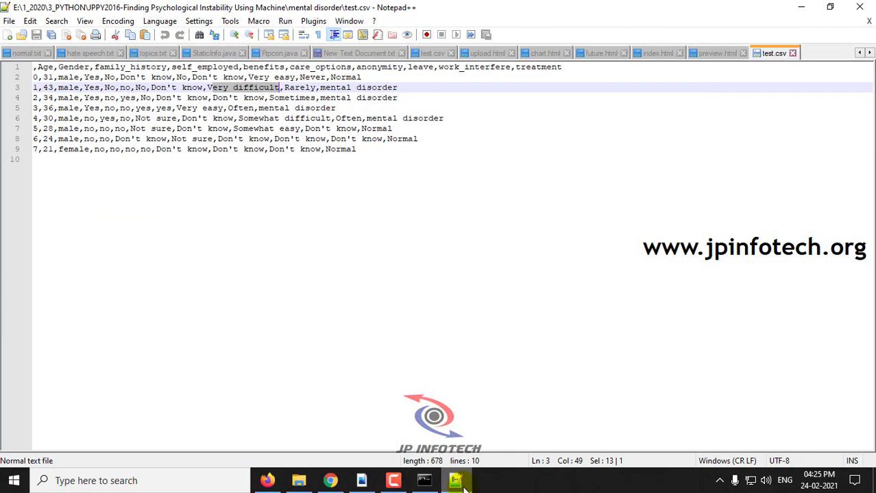
mouse_move(670, 49)
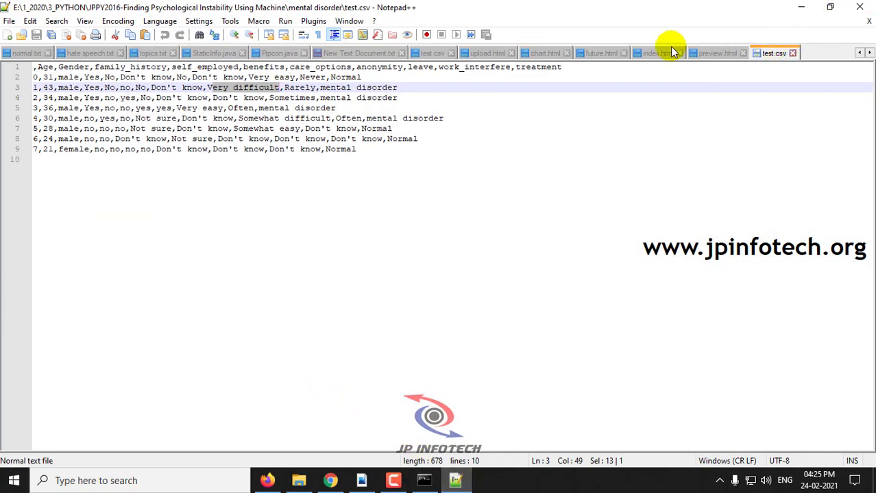
mouse_move(800, 8)
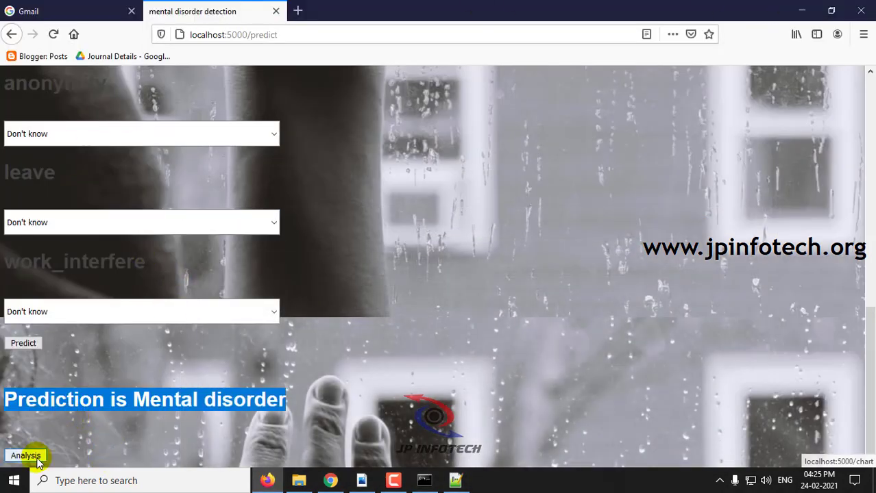
left_click(25, 455)
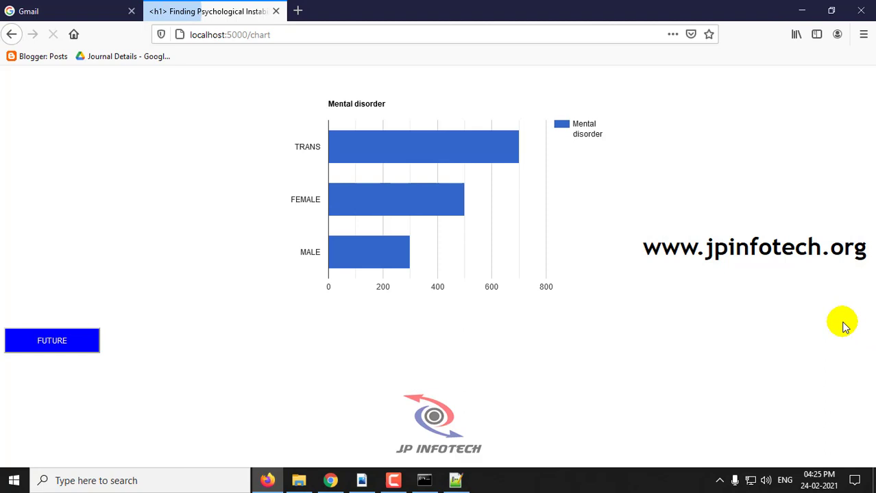
mouse_move(425, 145)
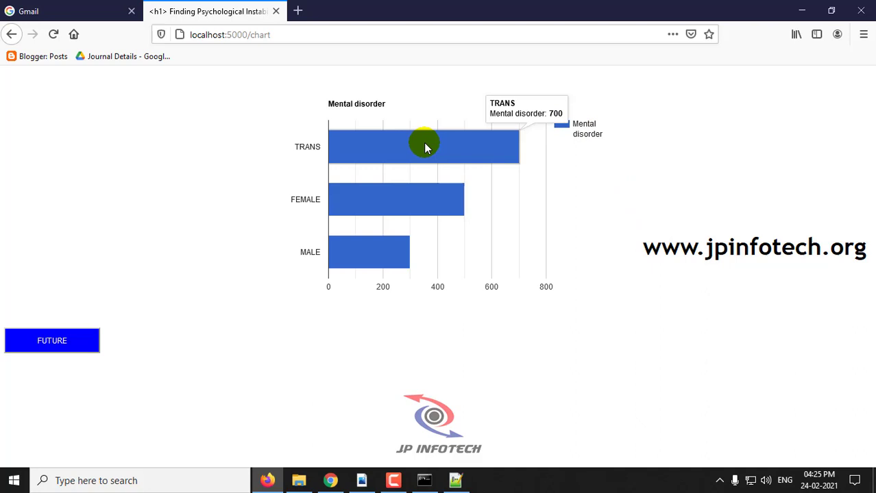
mouse_move(363, 173)
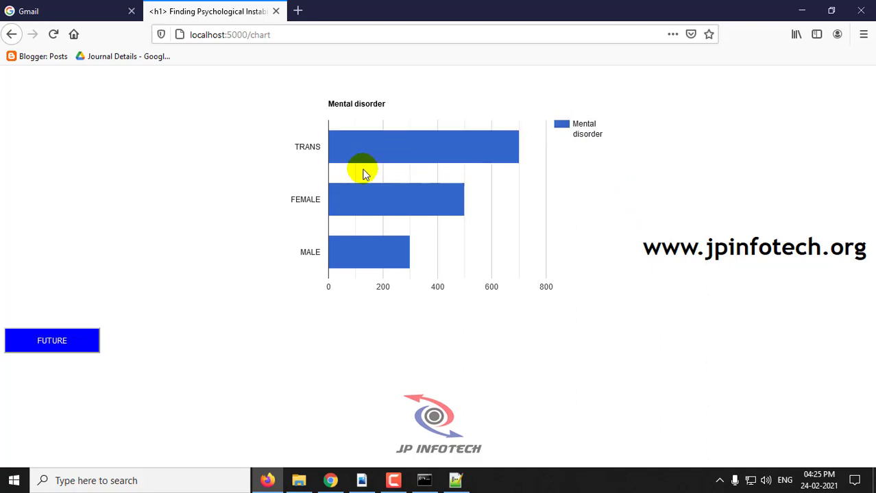
mouse_move(373, 200)
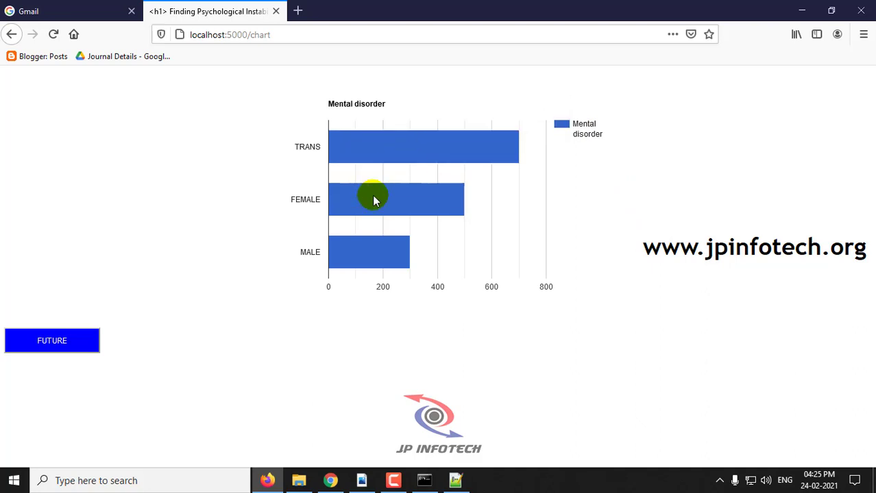
mouse_move(376, 254)
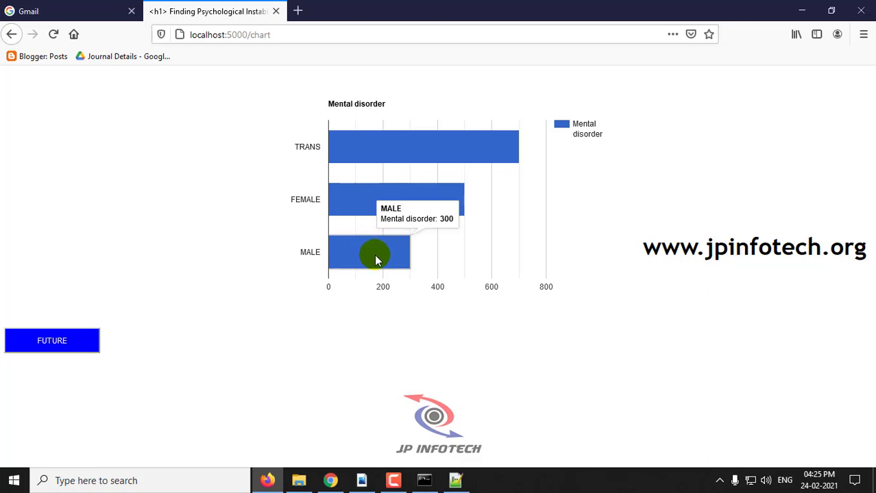
mouse_move(387, 211)
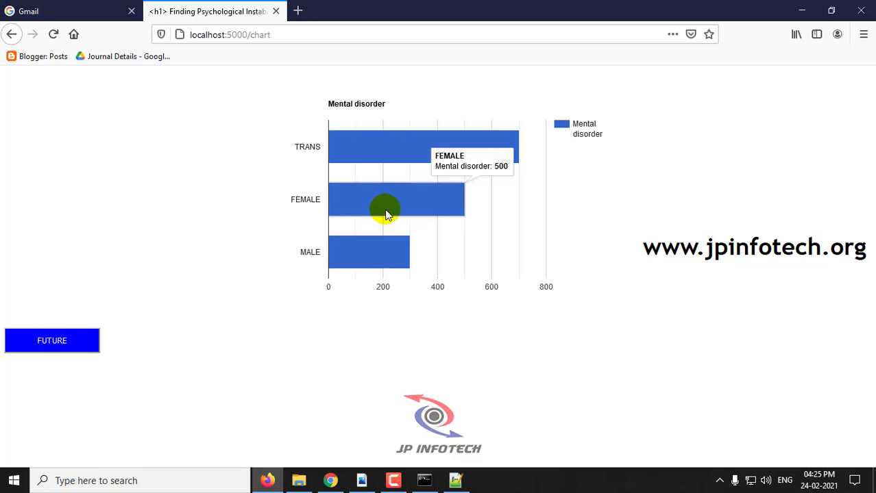
mouse_move(381, 148)
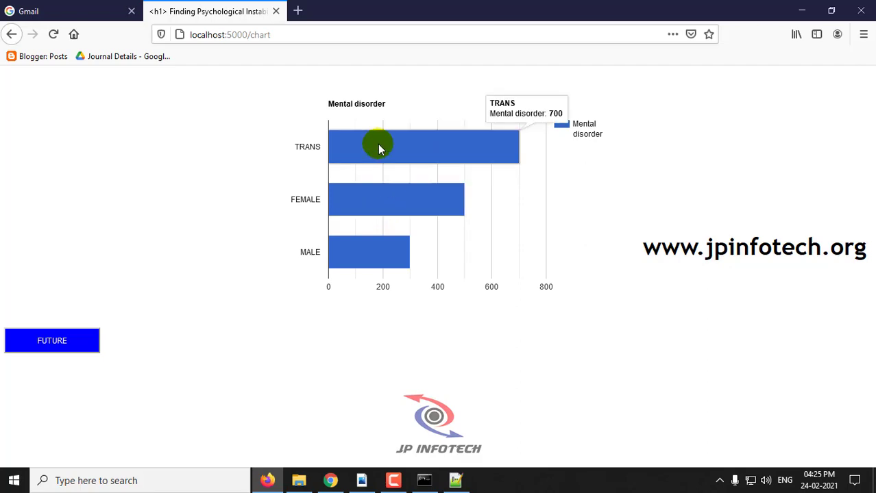
mouse_move(403, 145)
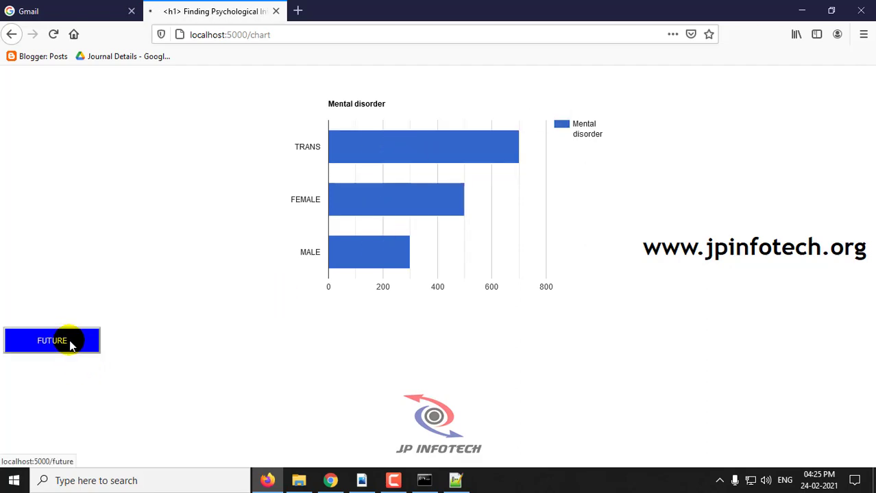
- Visit the Future work page, then return to the Home page
left_click(52, 340)
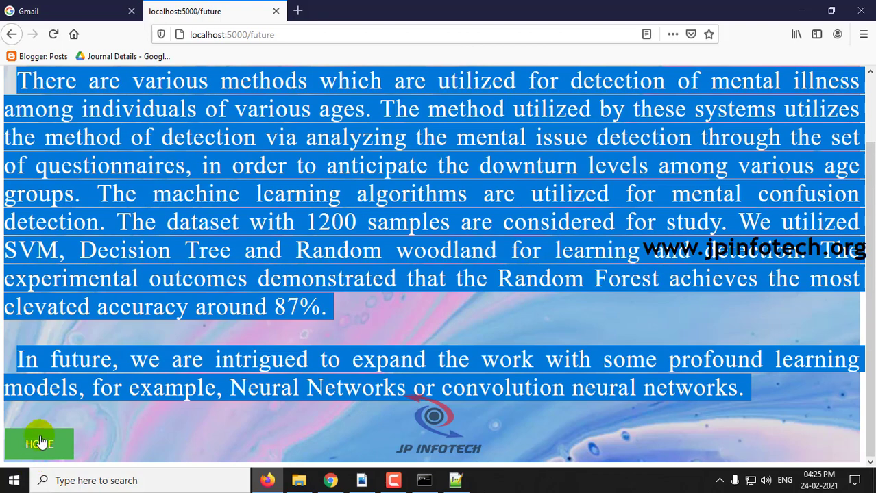
left_click(39, 444)
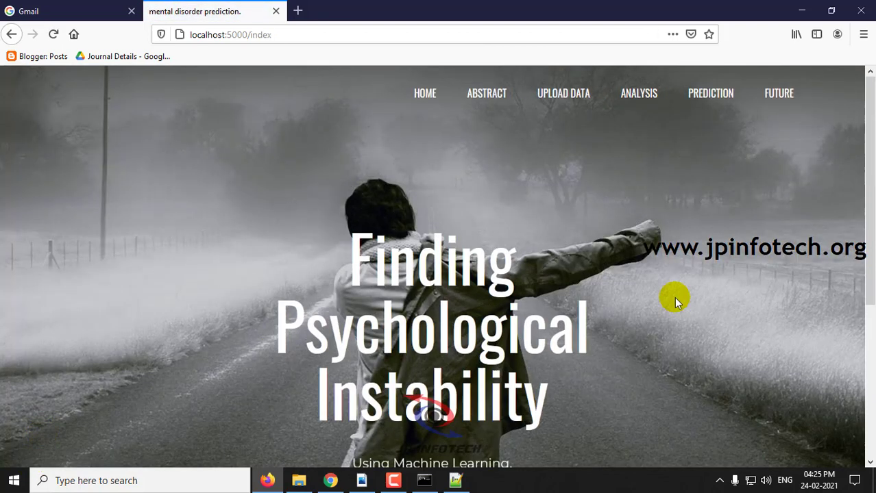
scroll("down", 3)
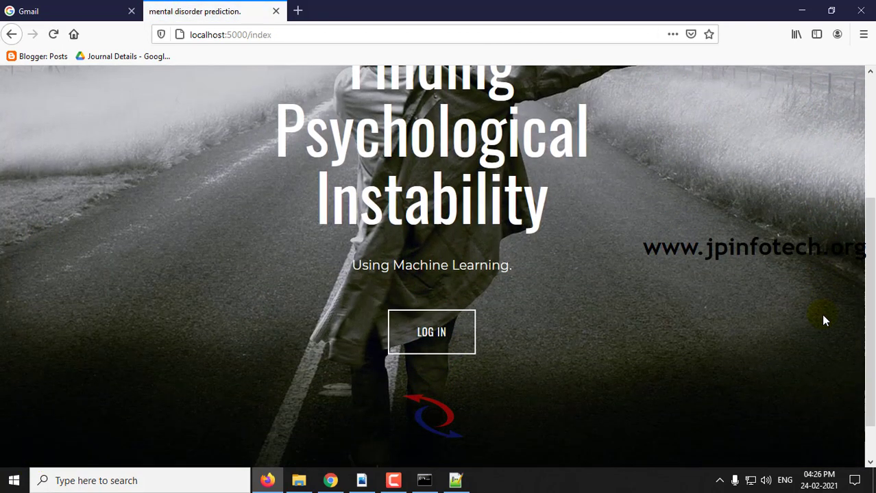